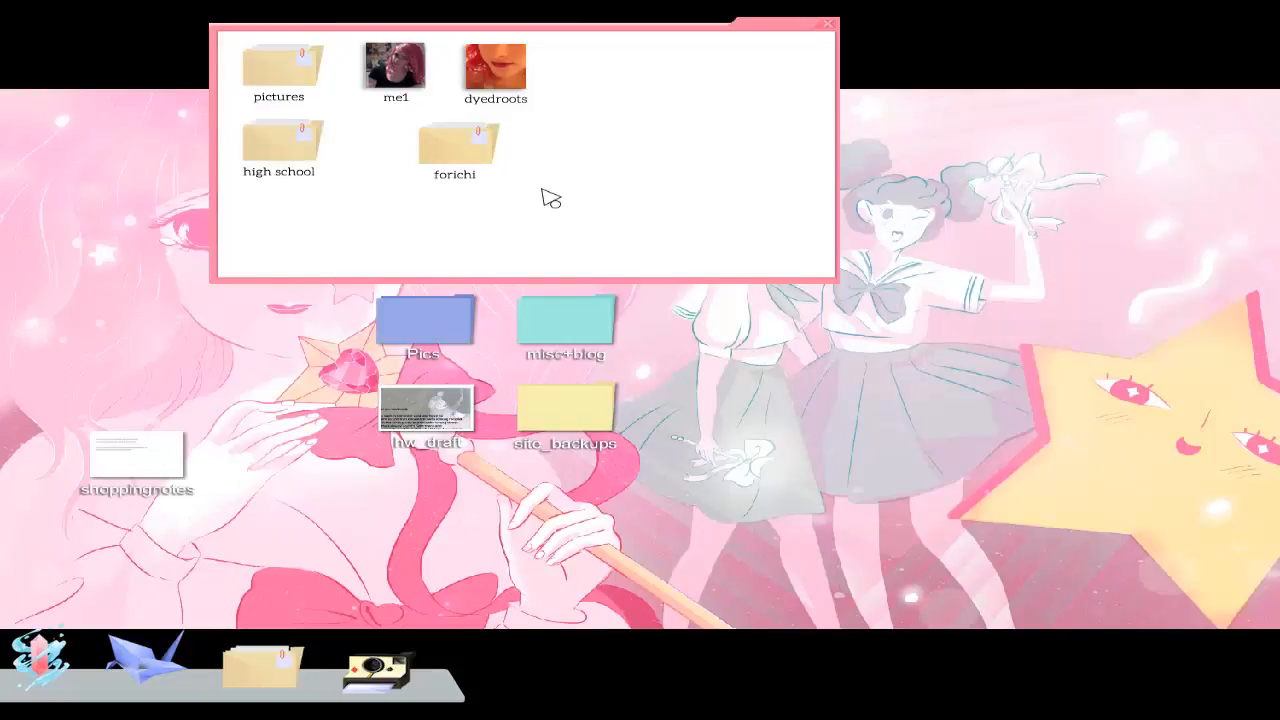
View the me1 selfie from the pictures folder and close it.
double_click(494, 68)
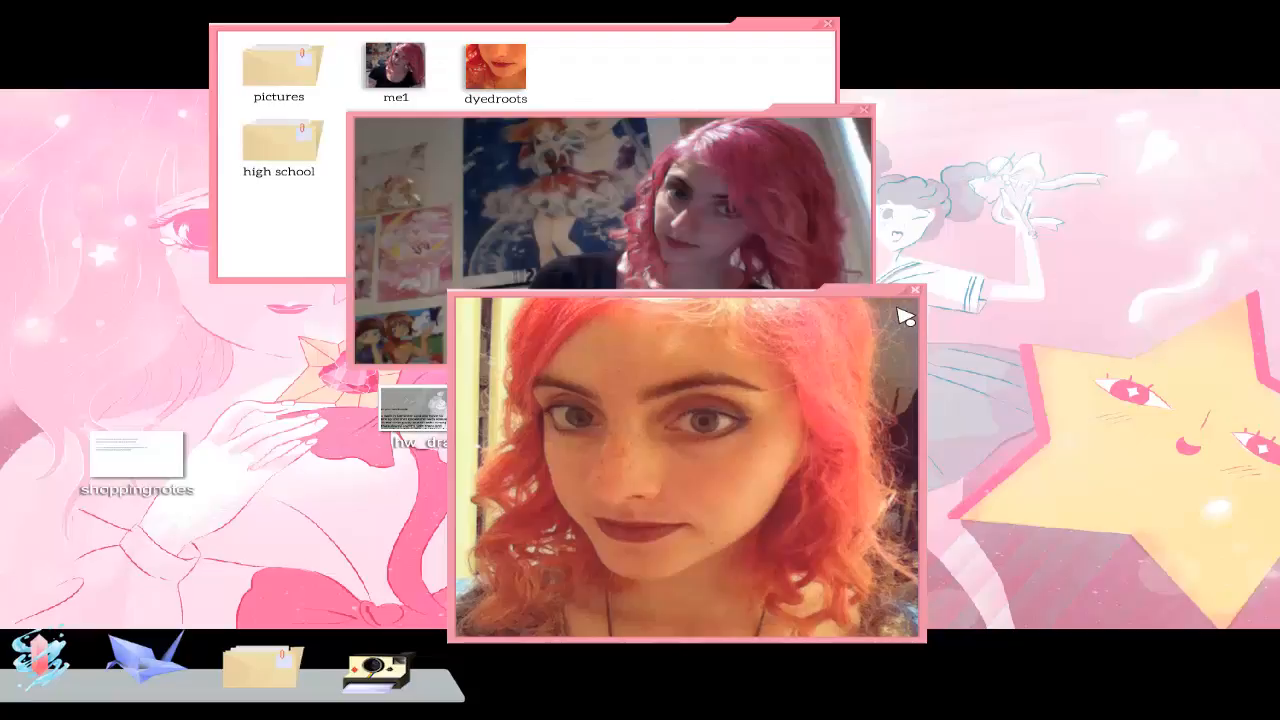
click(916, 288)
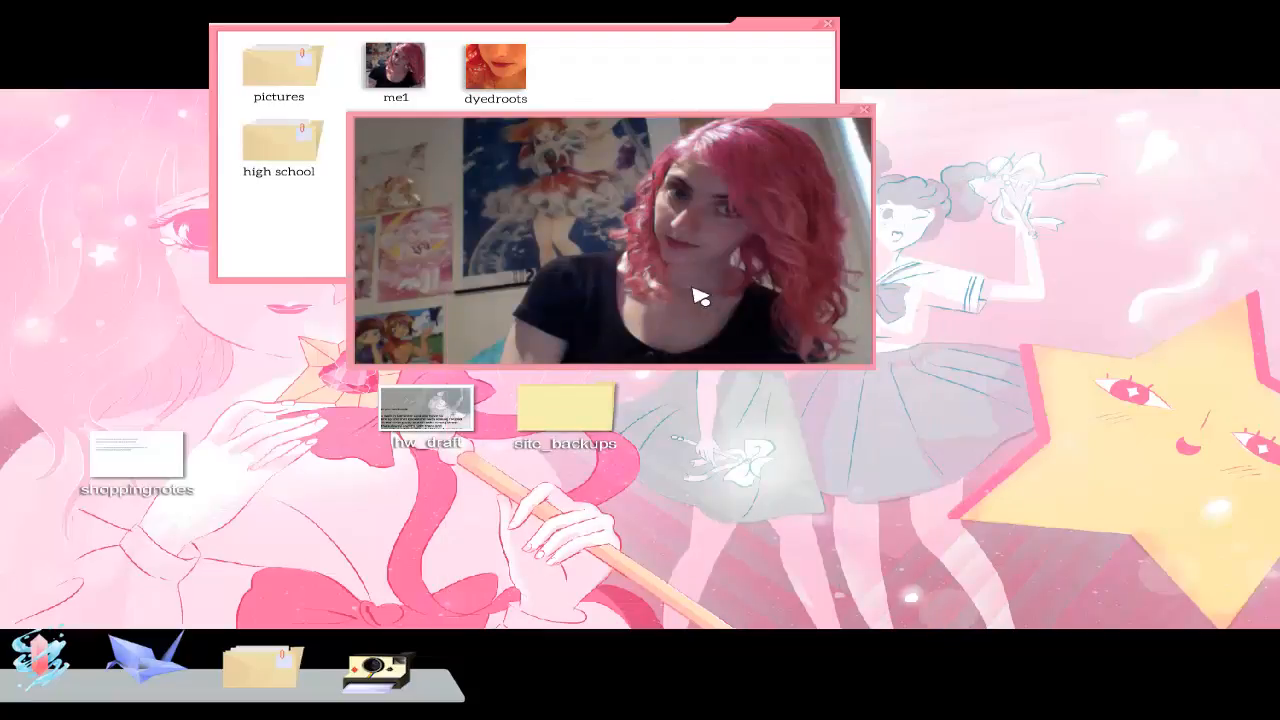
mouse_move(858, 156)
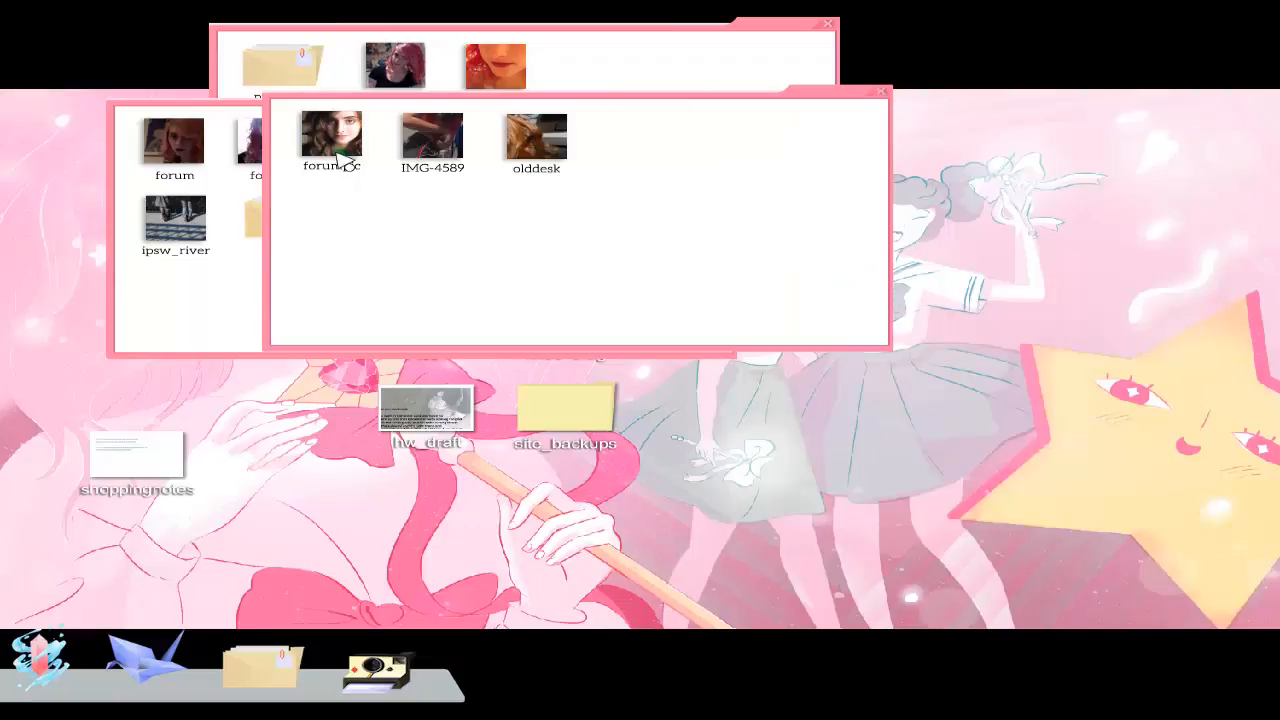
View the forumpic and olddesk photos, then close their folder window.
double_click(332, 136)
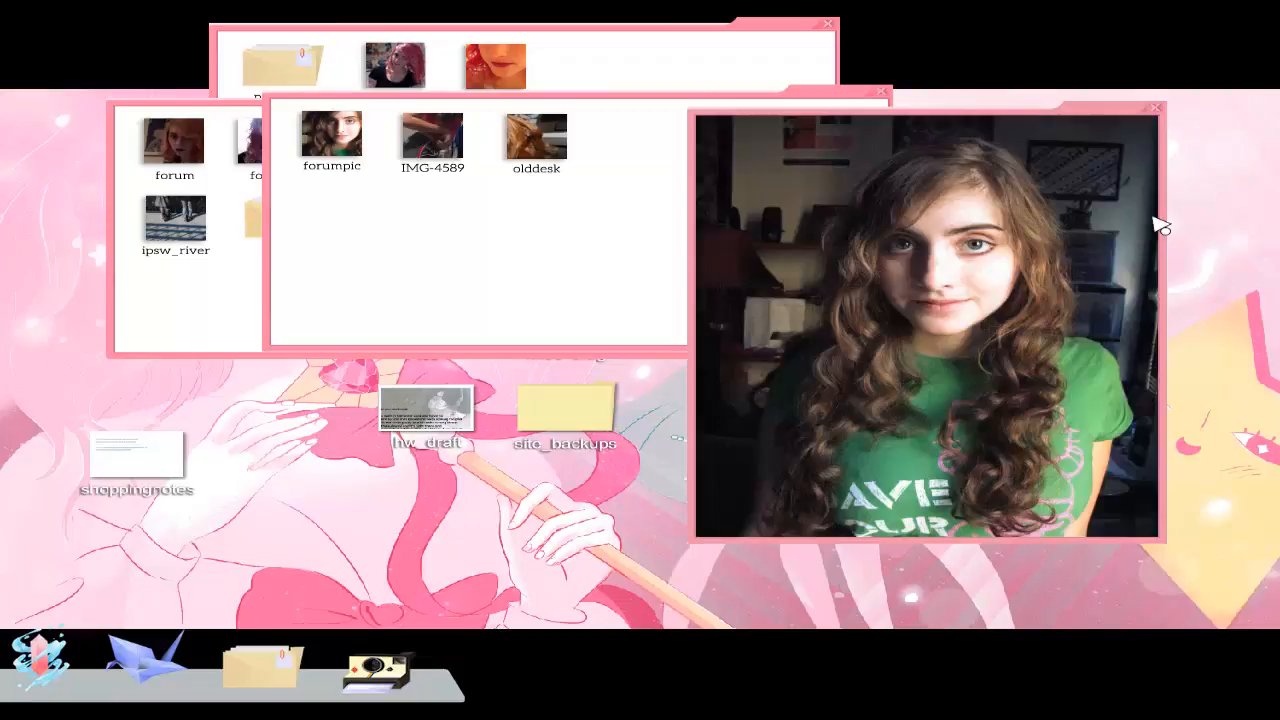
mouse_move(1164, 212)
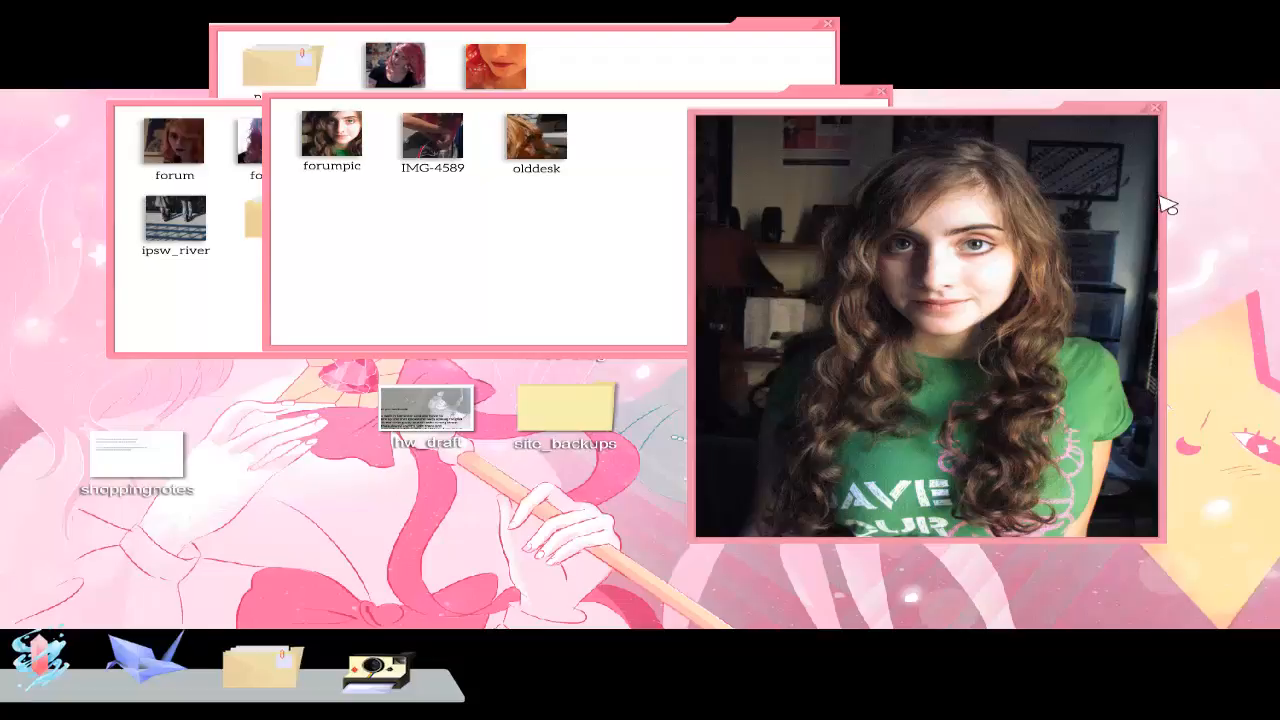
click(1156, 108)
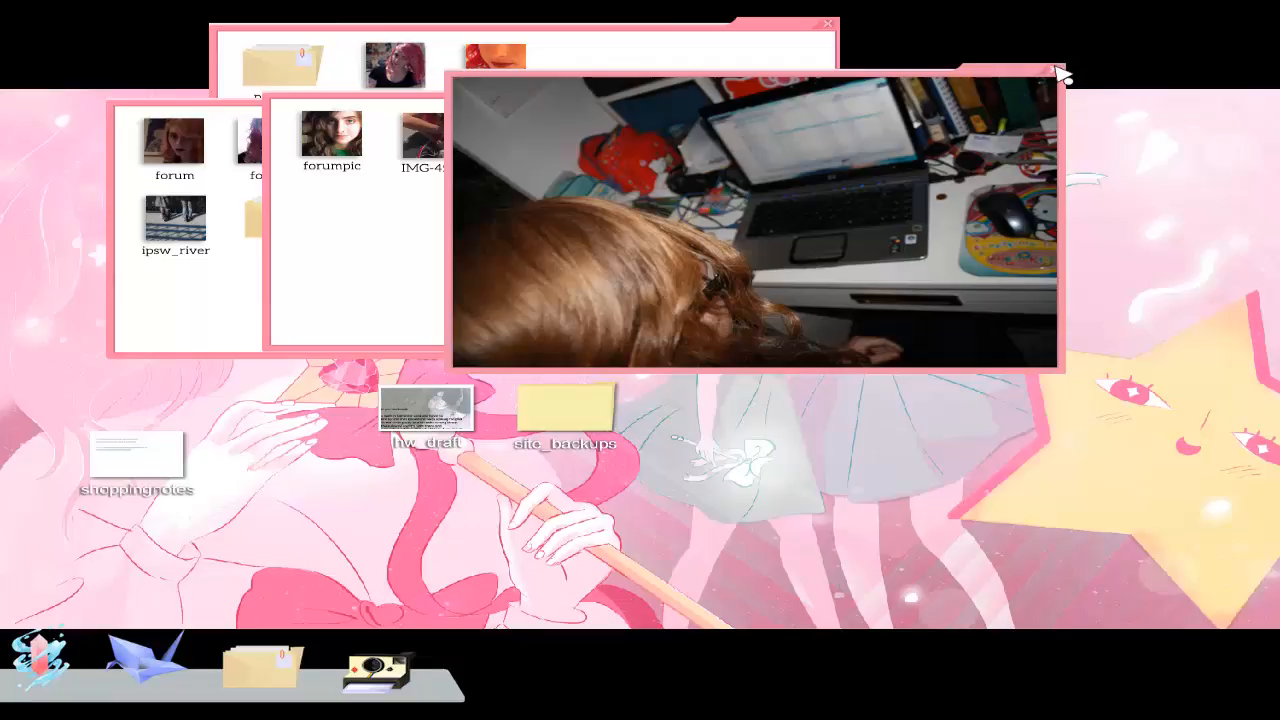
click(1056, 80)
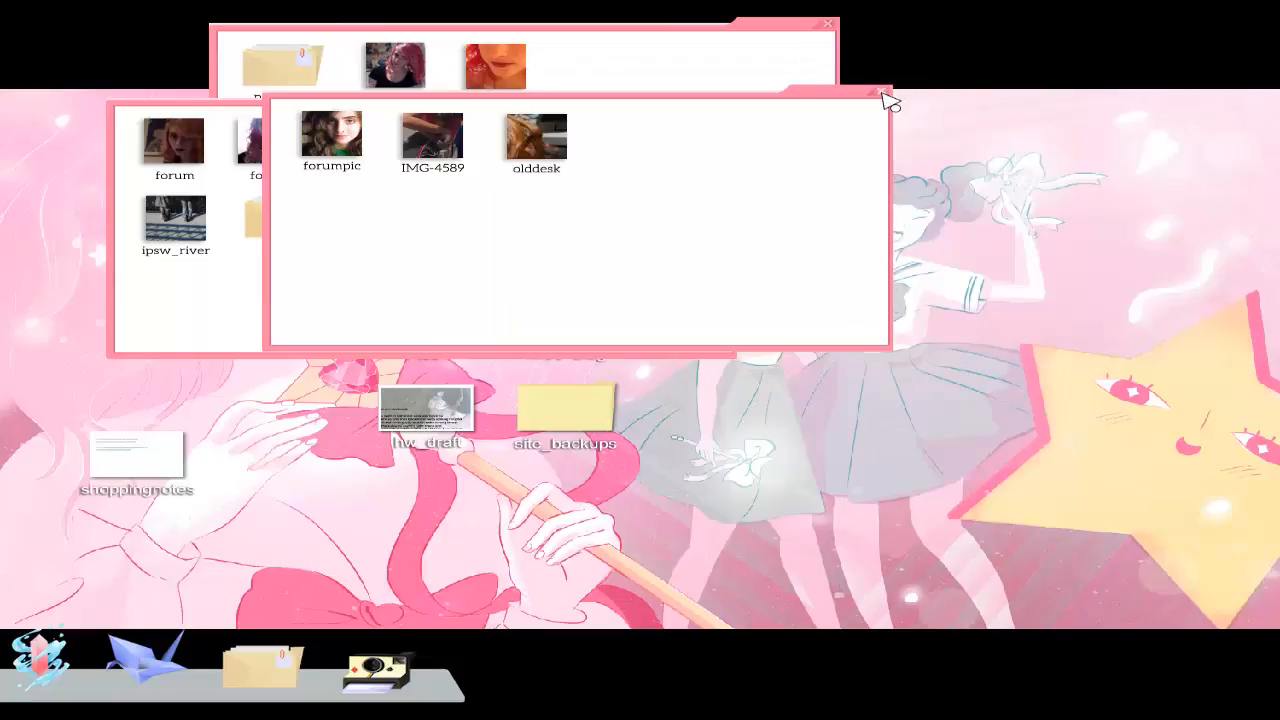
click(828, 24)
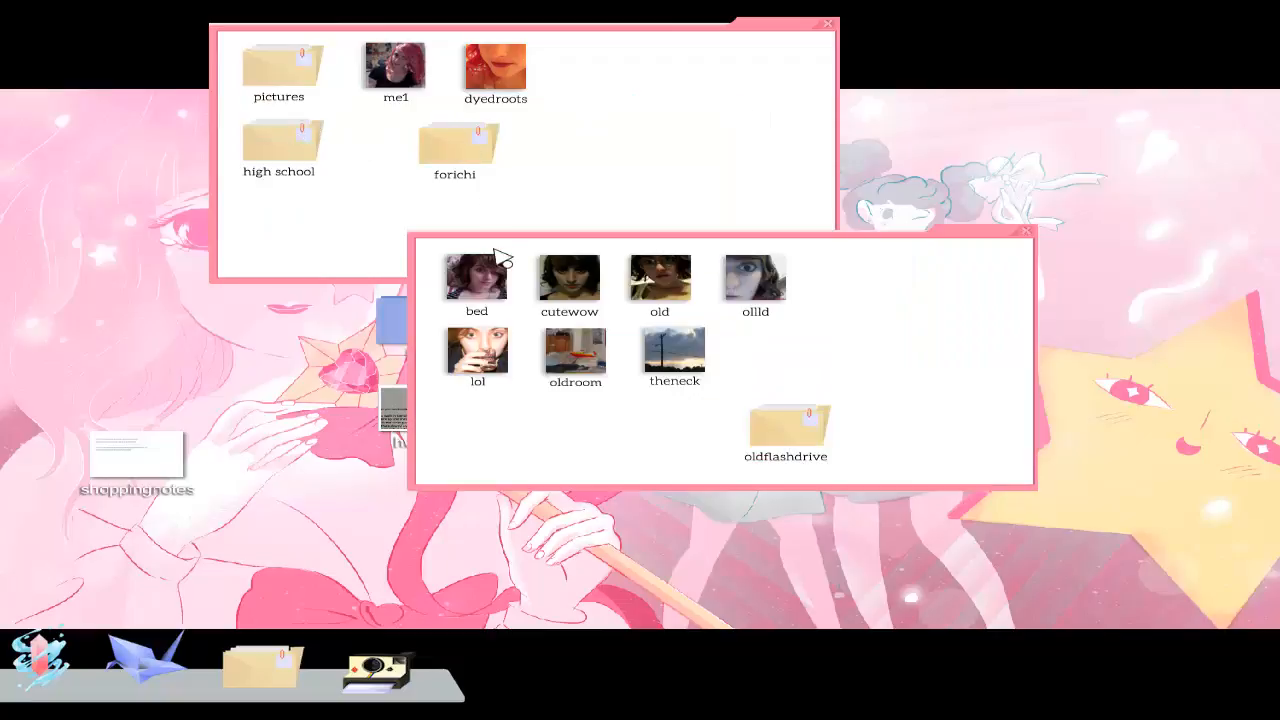
View the bed photo and close it.
double_click(756, 276)
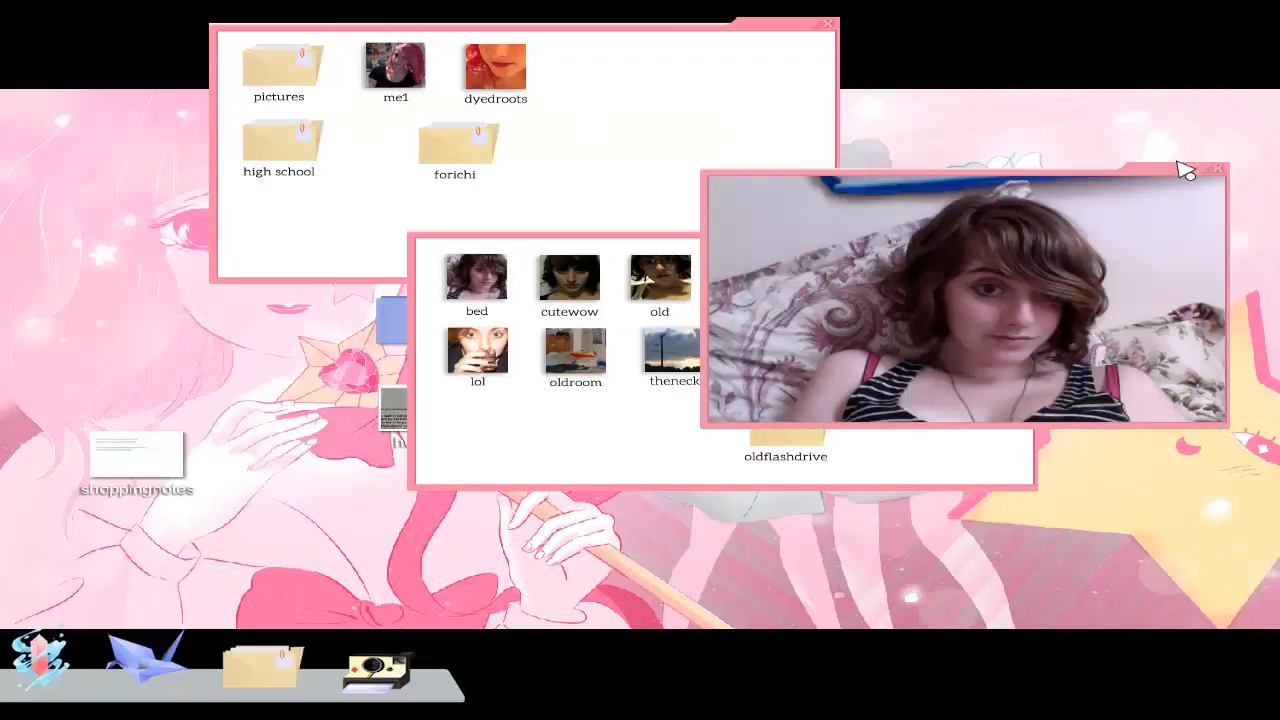
click(1218, 168)
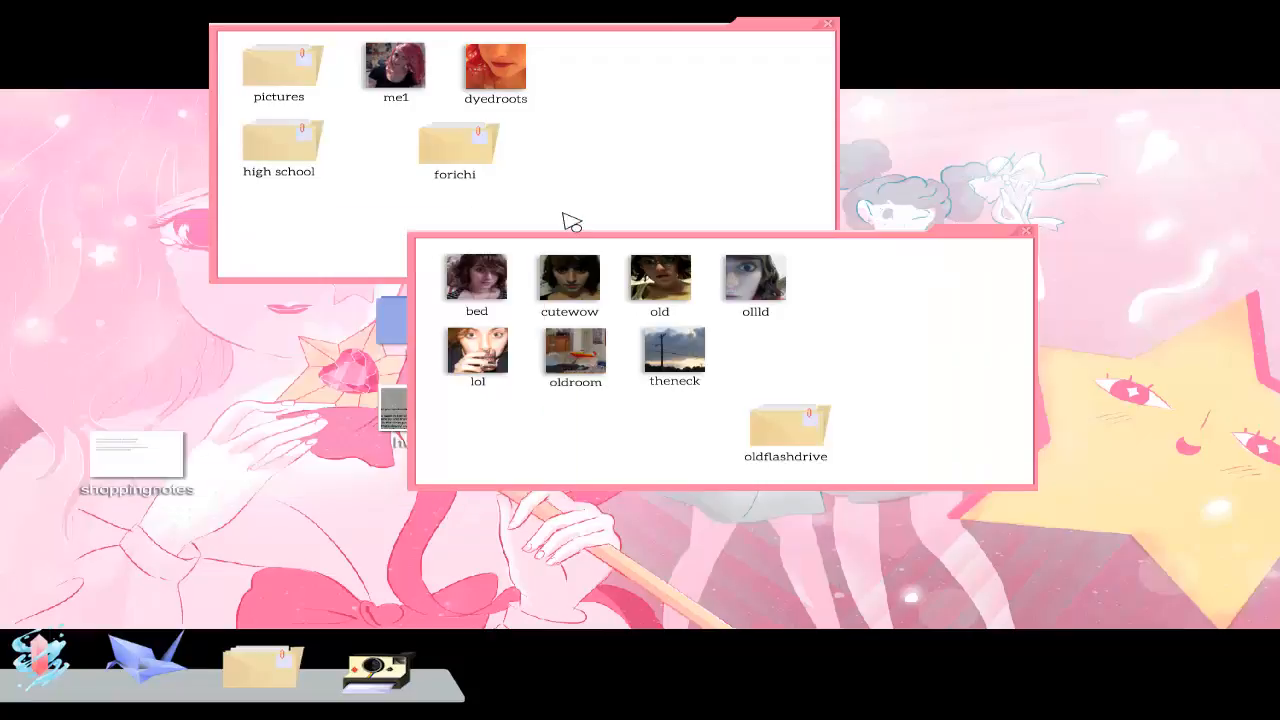
View the IMG-3290 photo inside the oldflashdrive folder and close it.
double_click(788, 420)
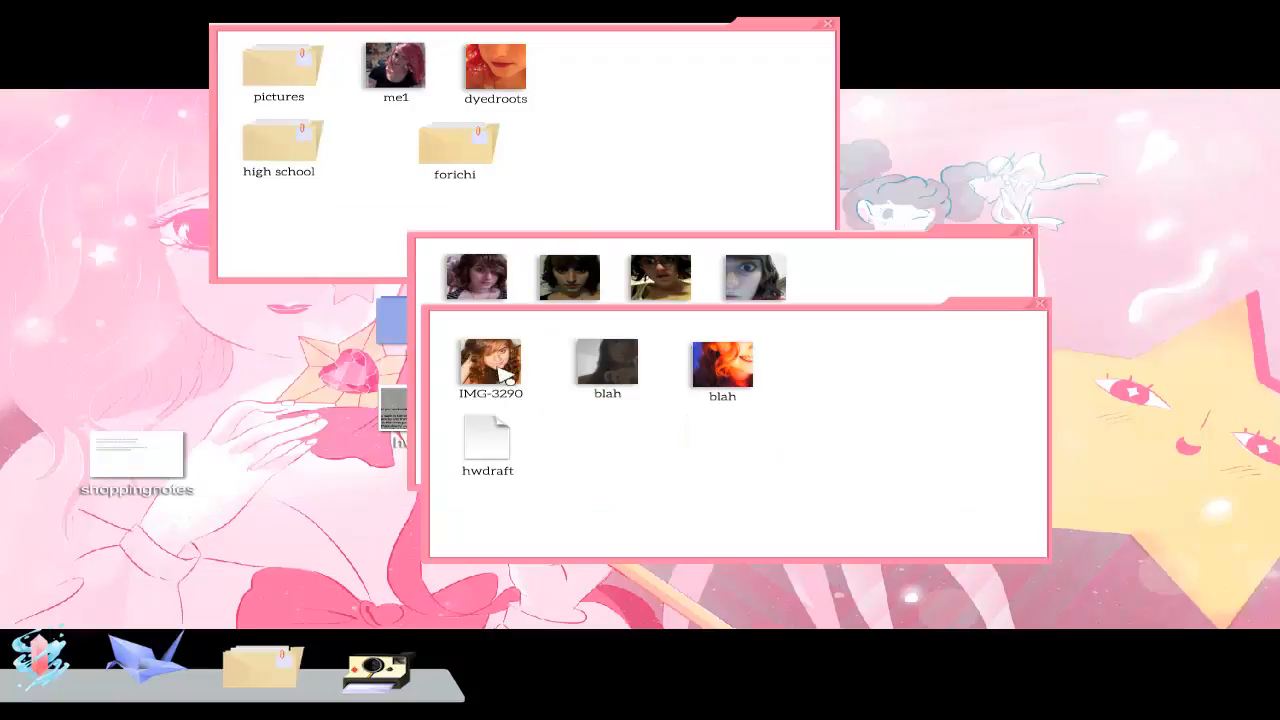
double_click(490, 362)
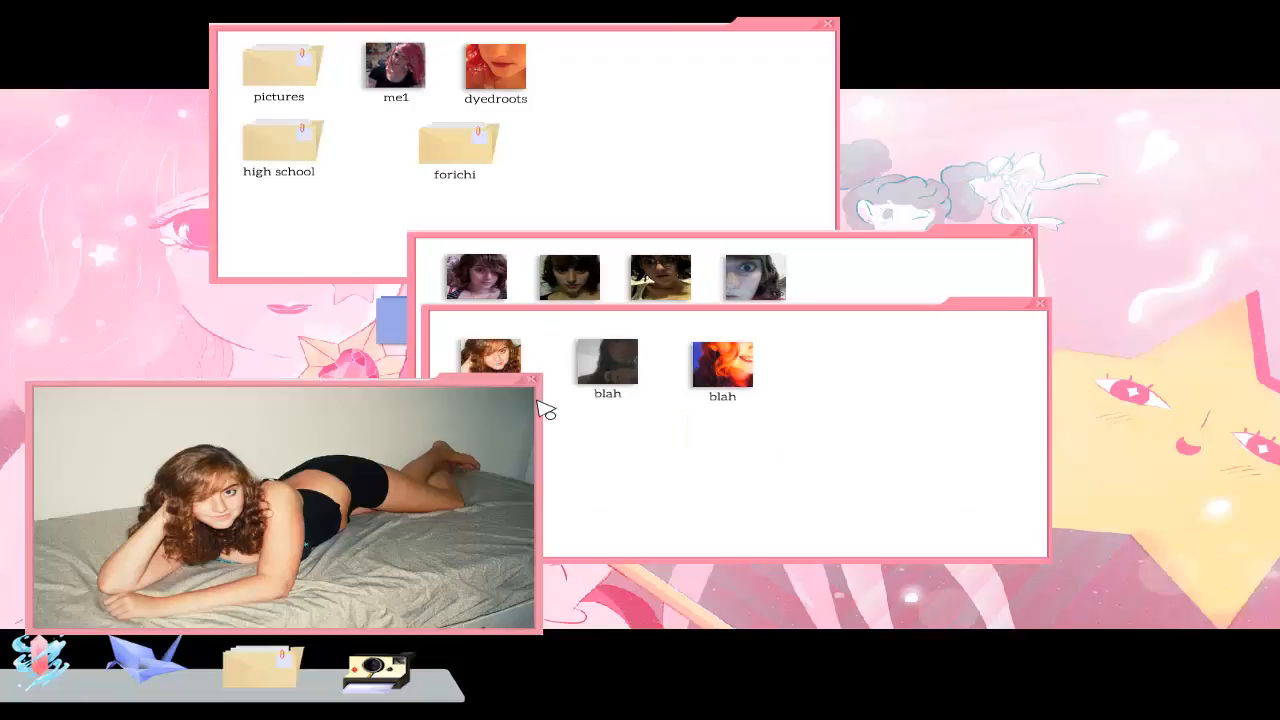
click(532, 380)
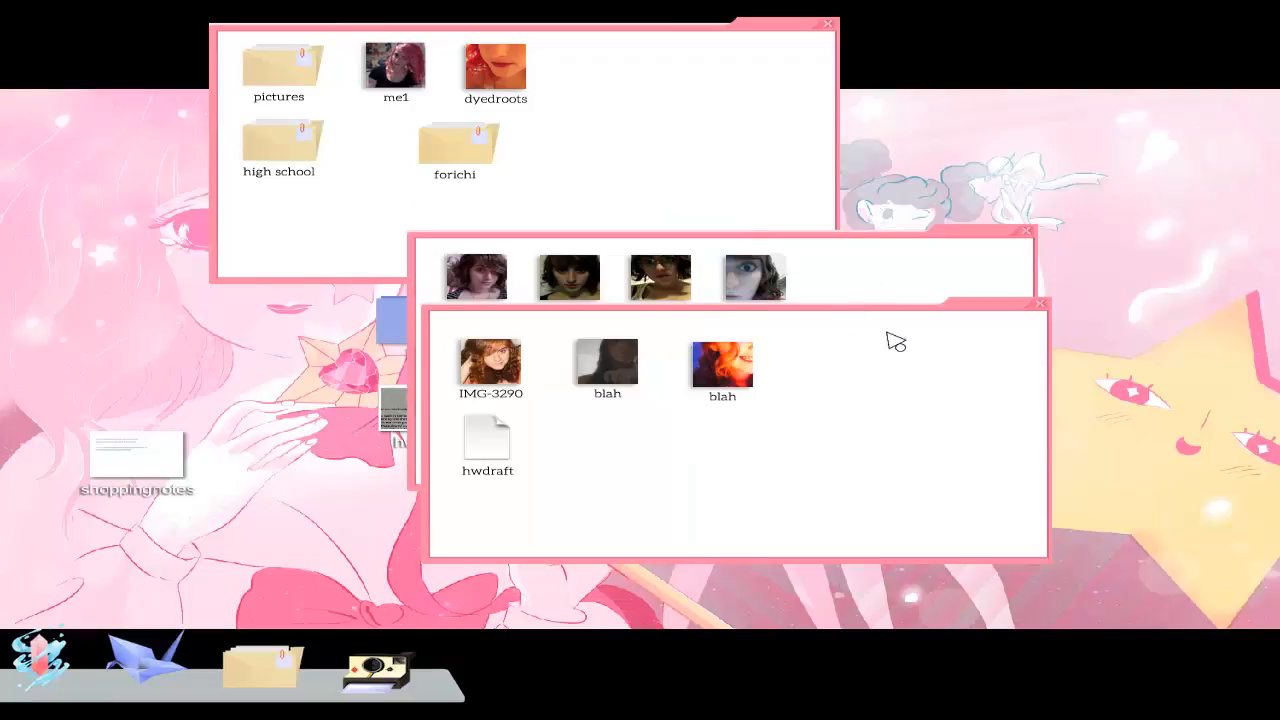
Read the hwdraft poem The Neck and close it.
double_click(488, 440)
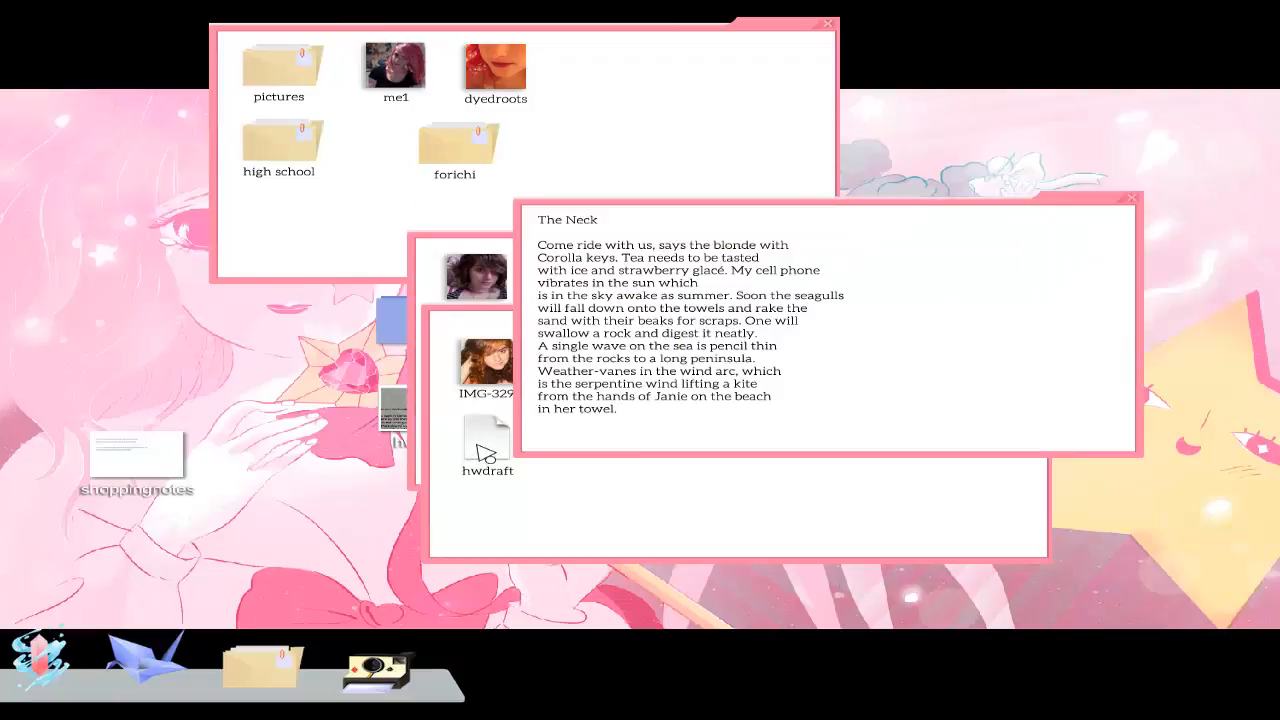
mouse_move(1078, 252)
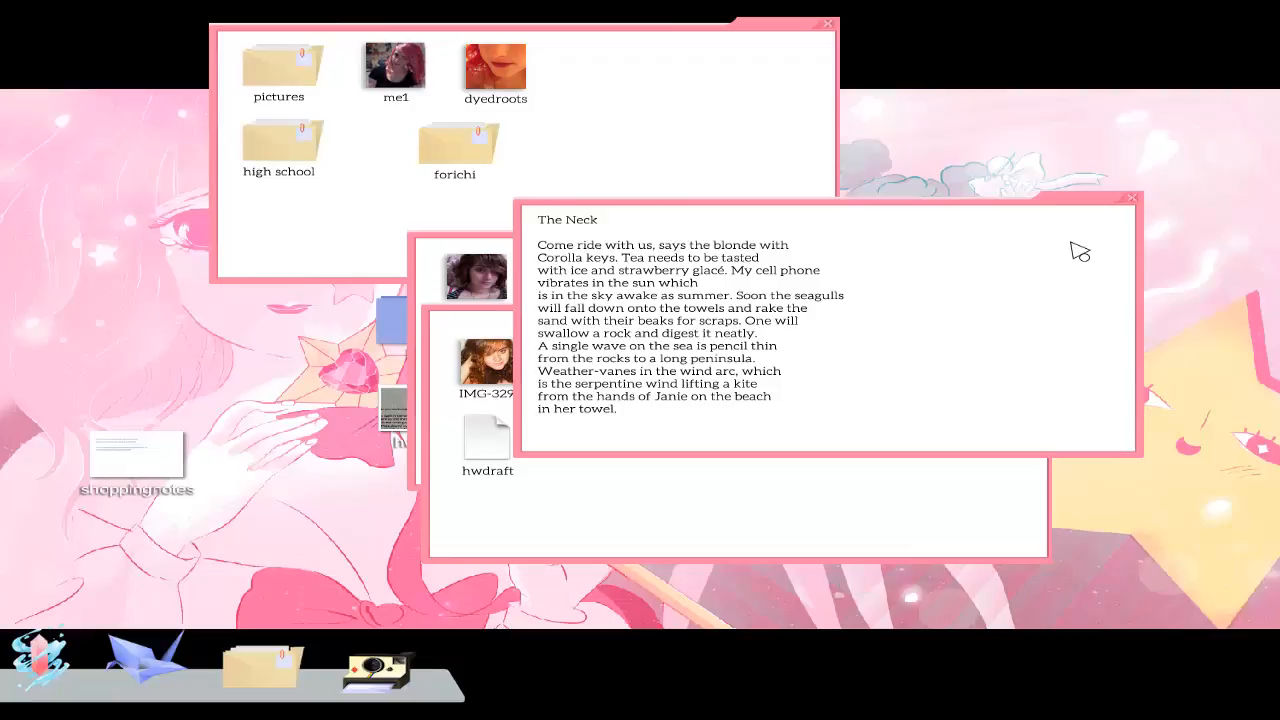
mouse_move(1144, 216)
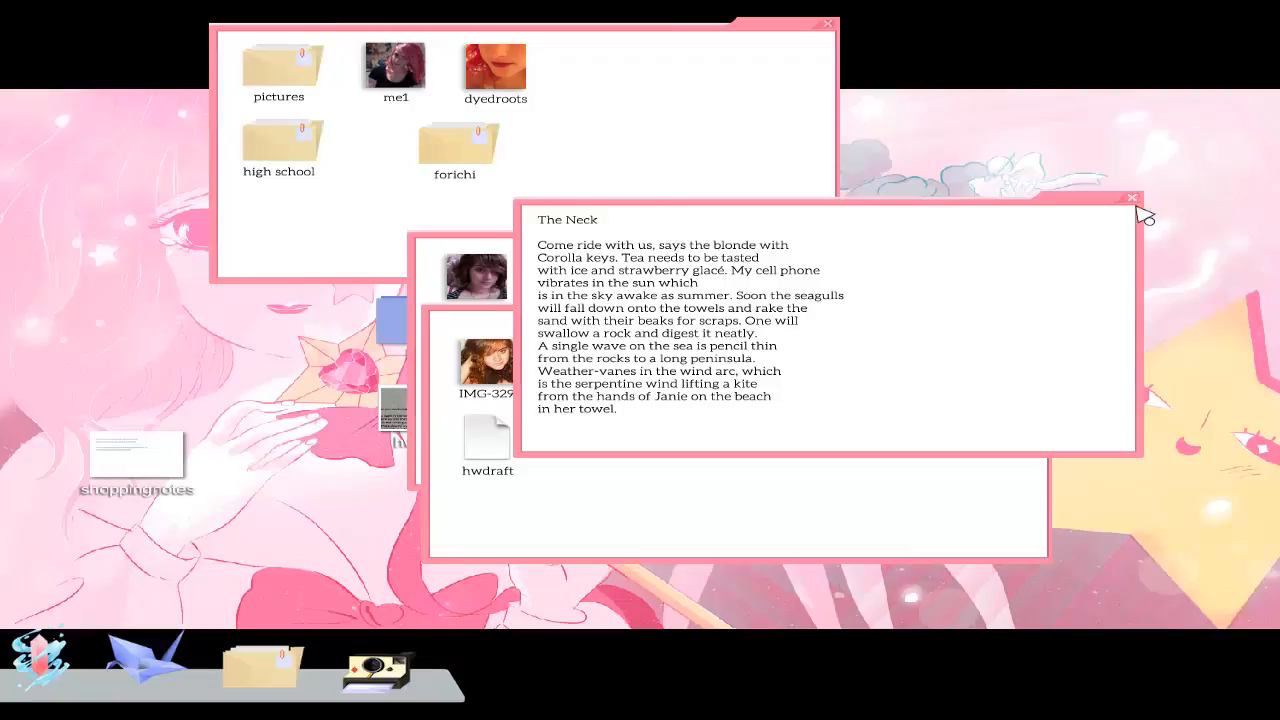
click(1132, 198)
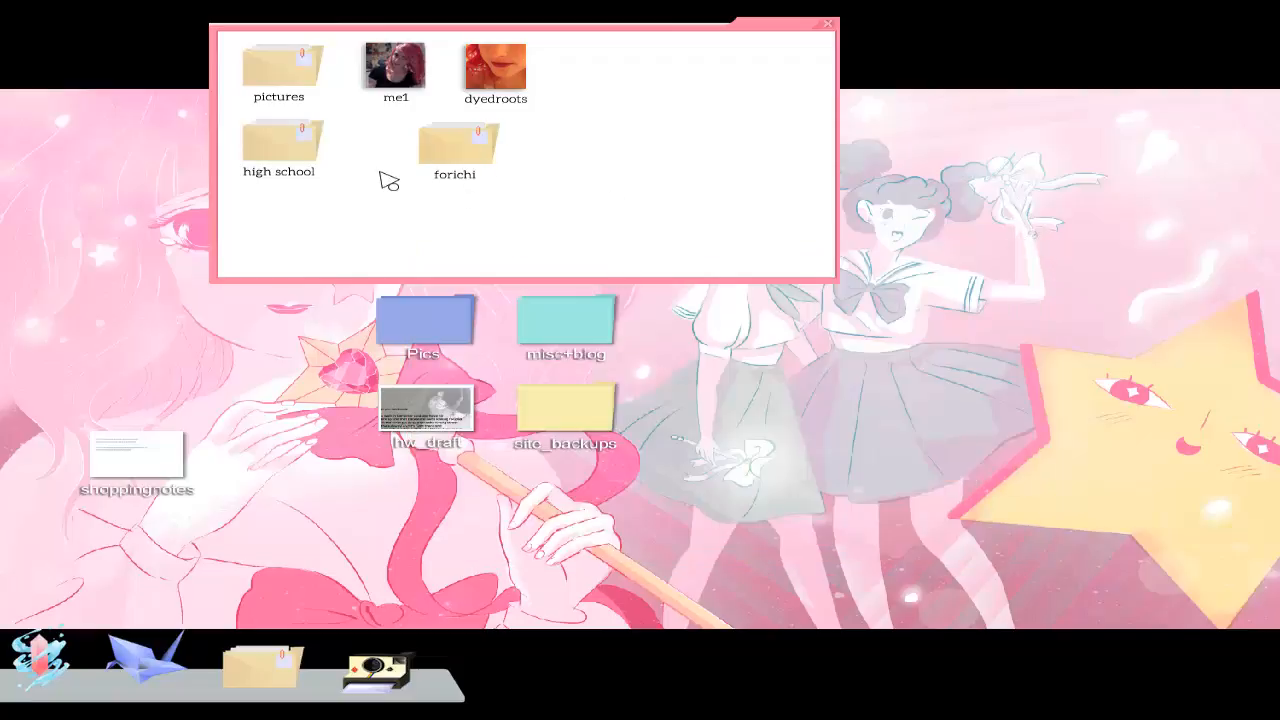
double_click(456, 144)
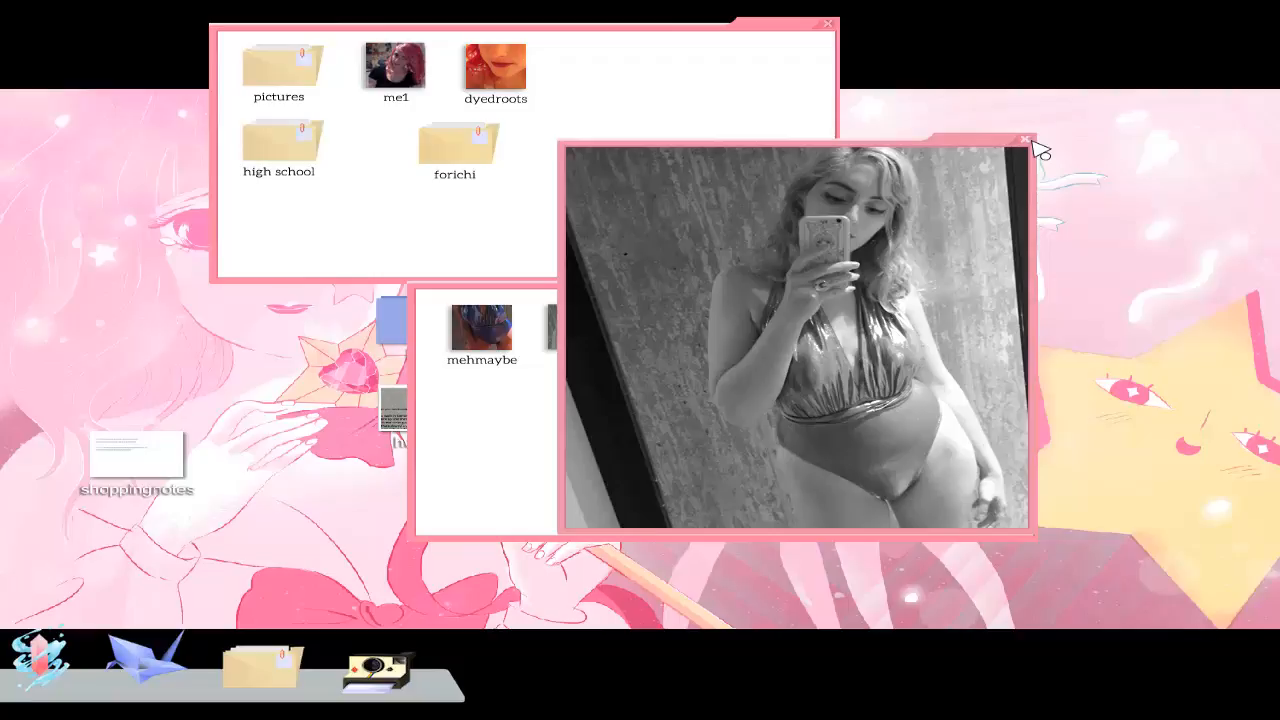
click(1026, 140)
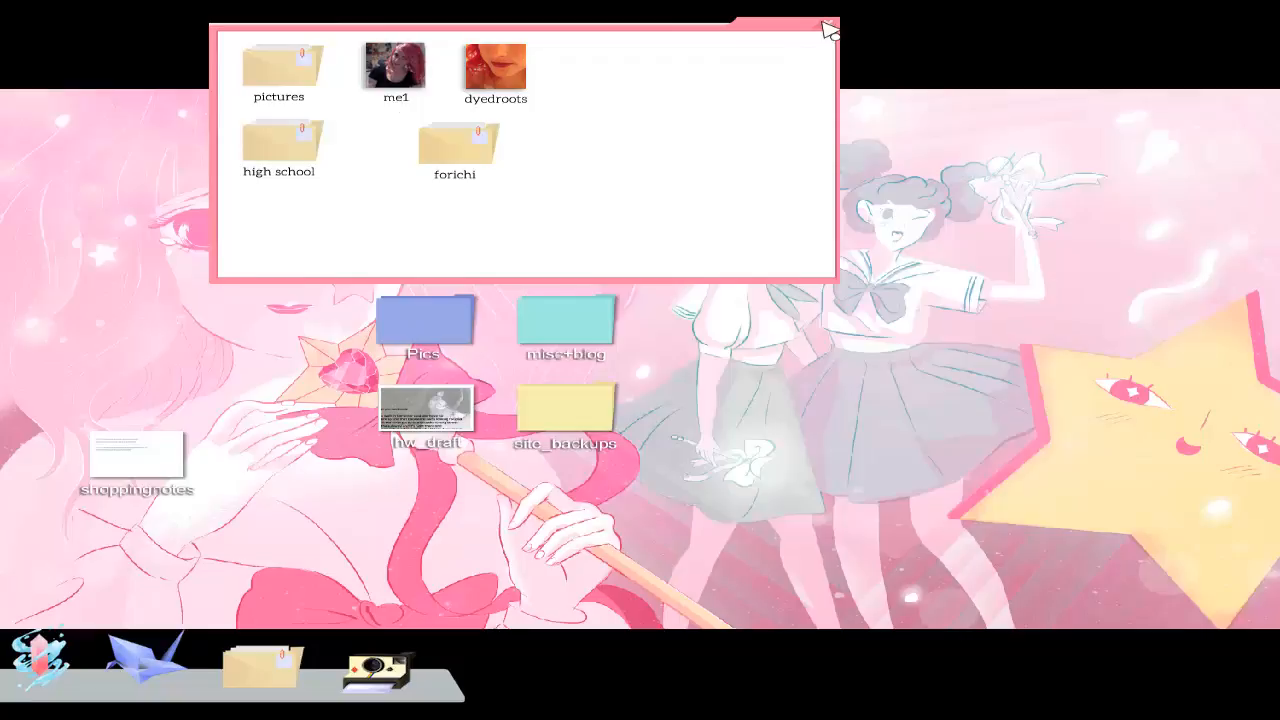
Close the first folder of pictures.
click(144, 660)
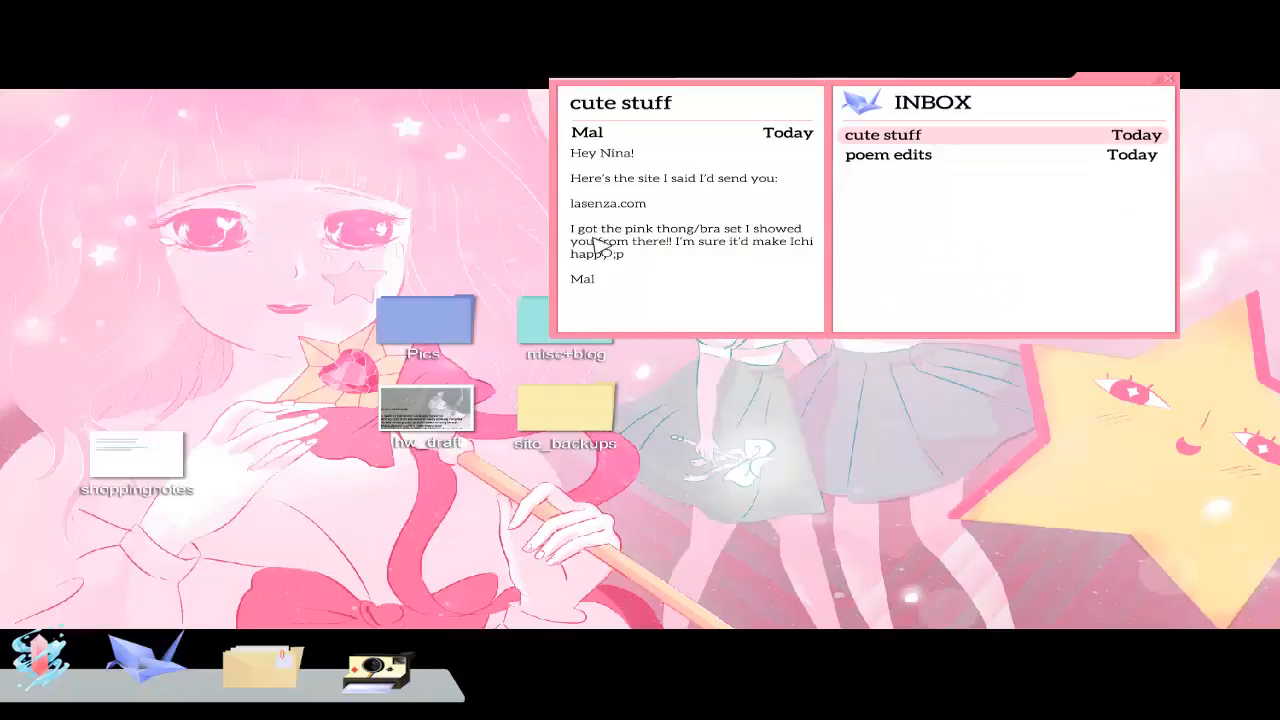
mouse_move(796, 230)
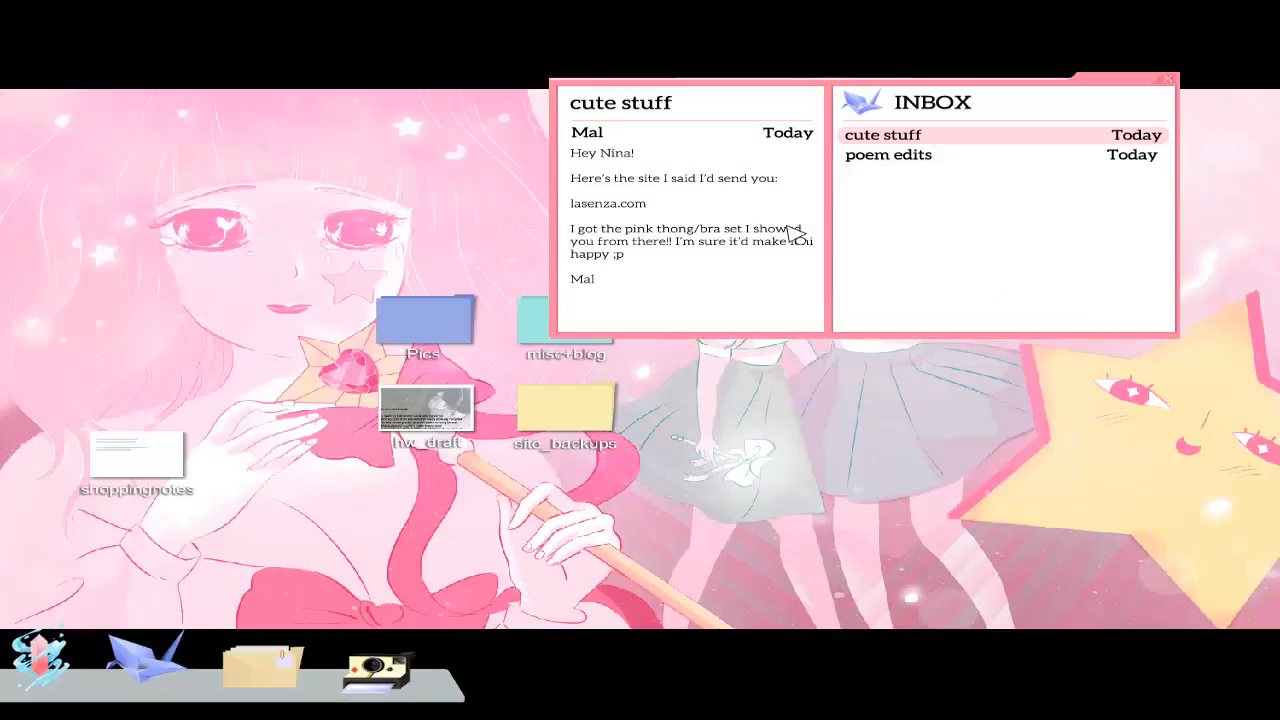
mouse_move(704, 268)
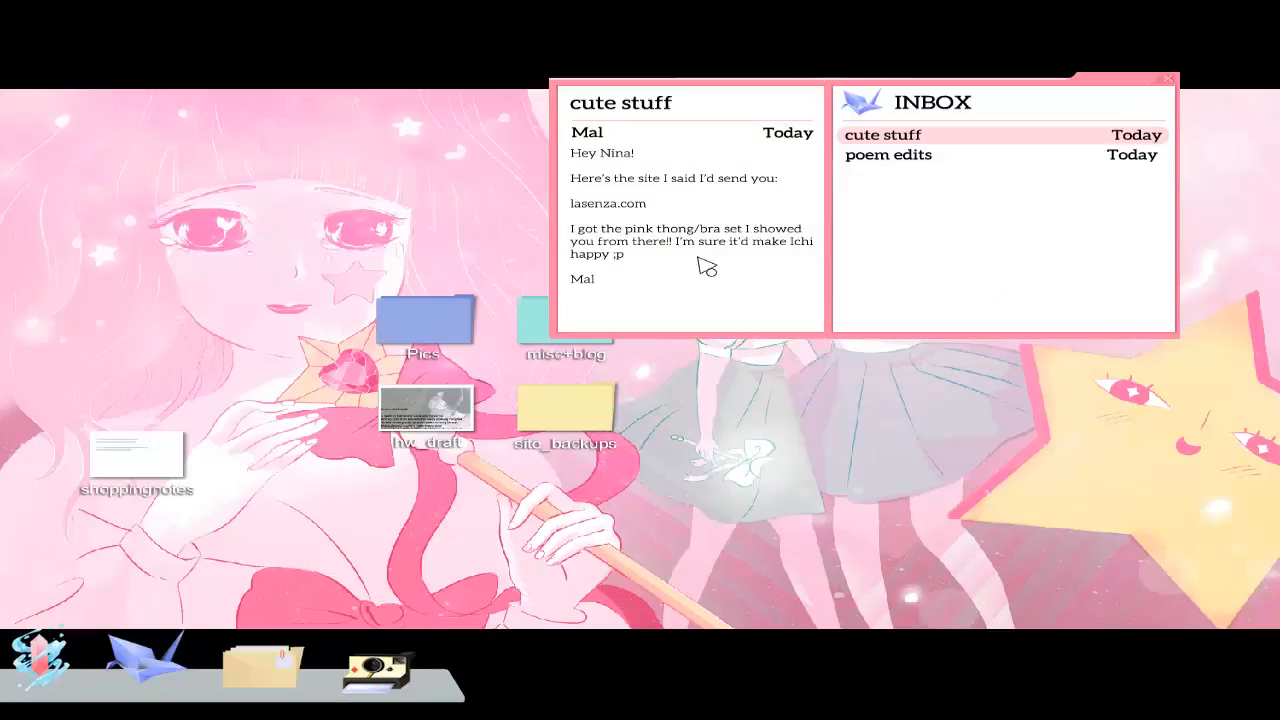
mouse_move(780, 262)
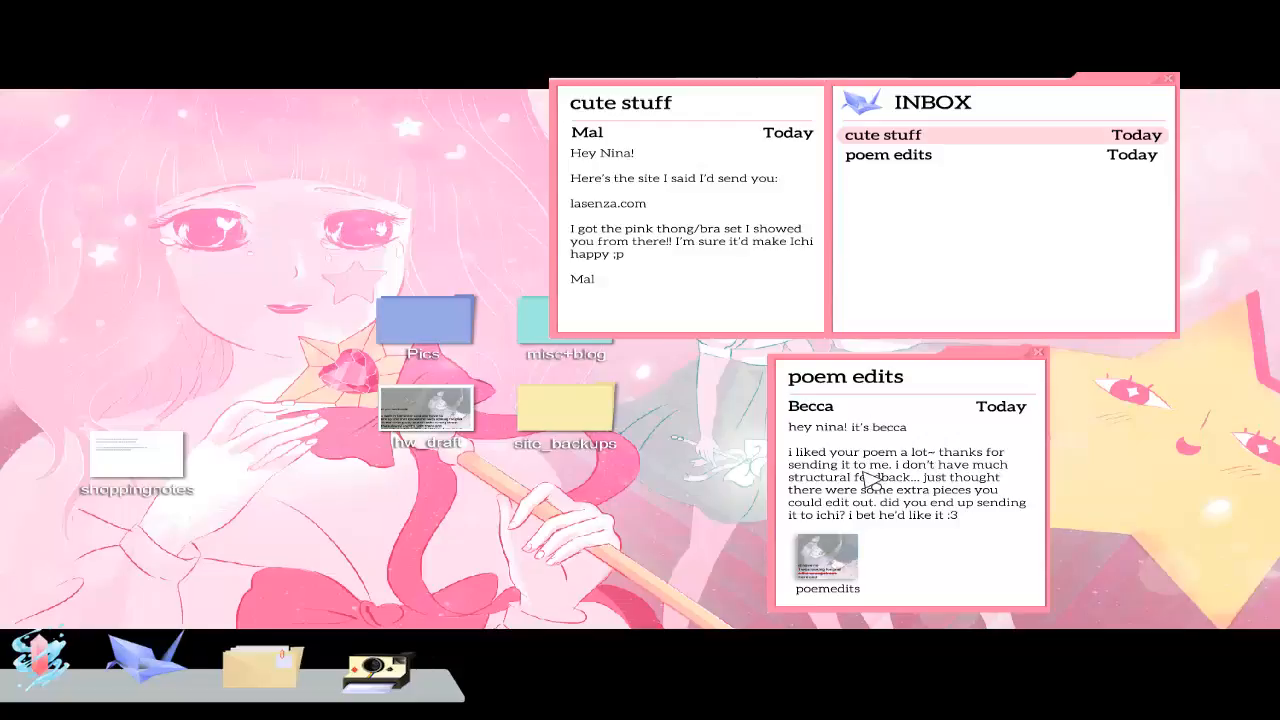
mouse_move(832, 508)
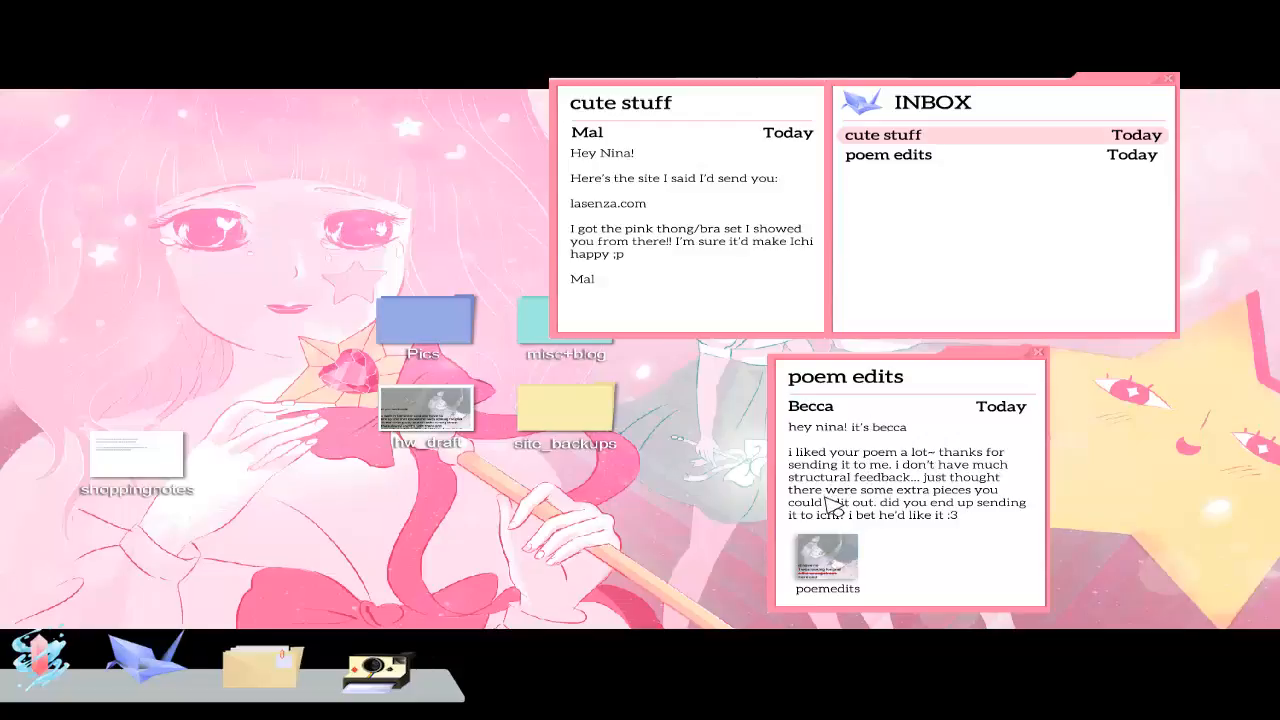
mouse_move(560, 530)
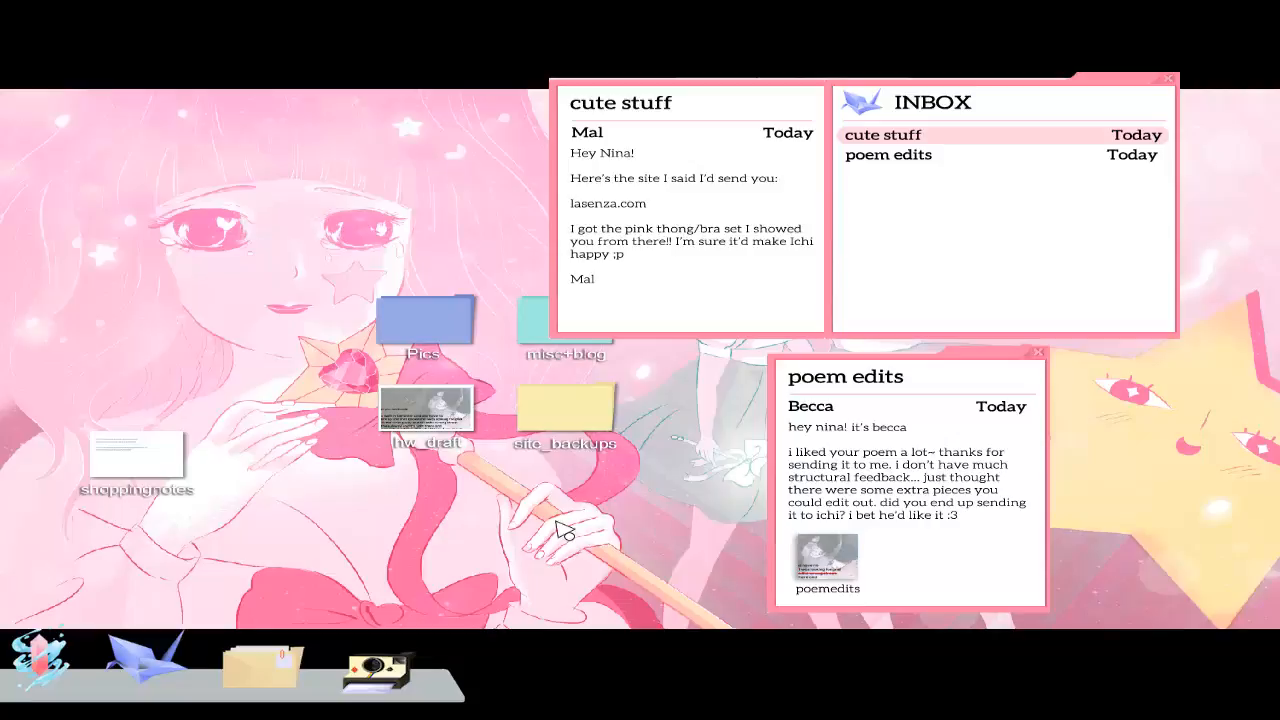
mouse_move(828, 568)
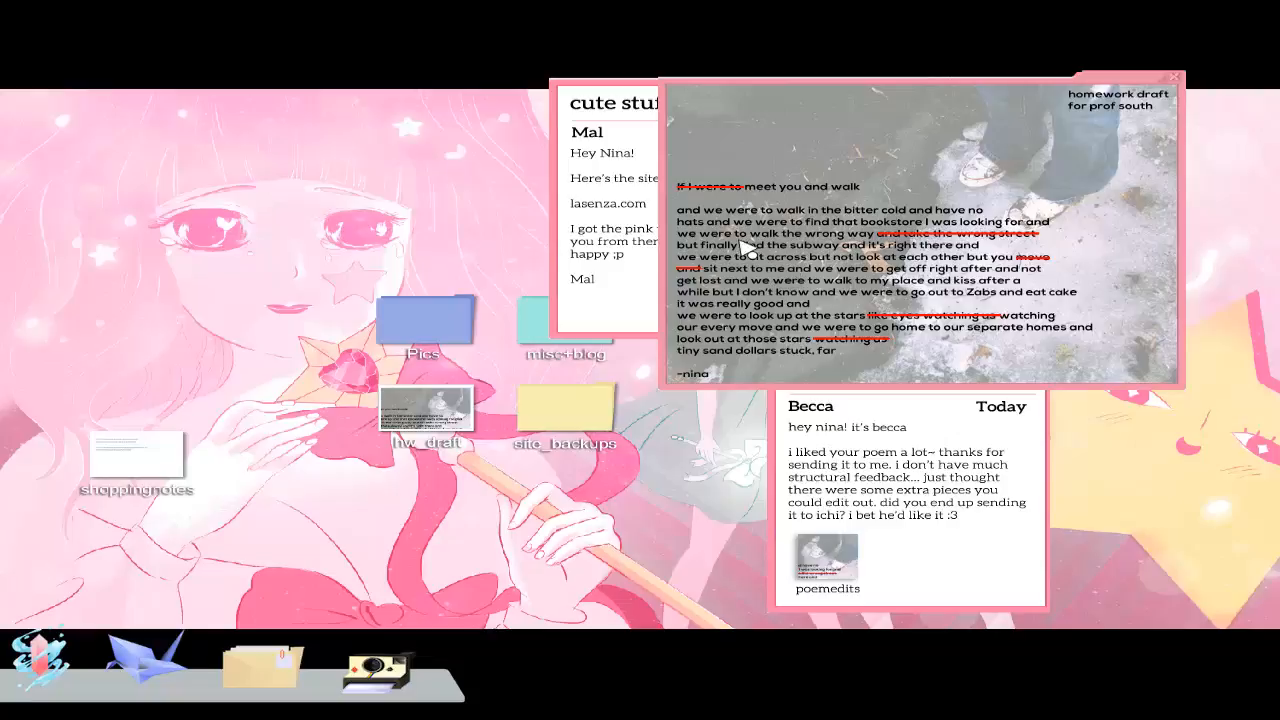
mouse_move(1022, 180)
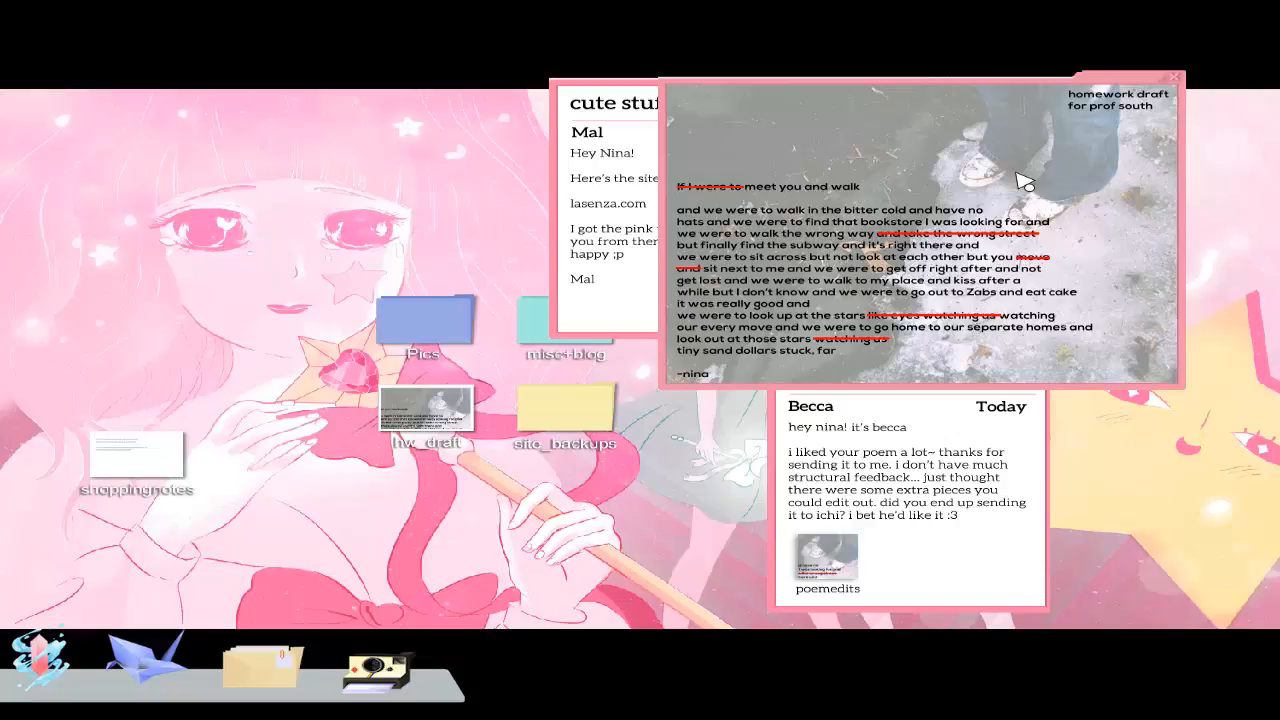
mouse_move(1144, 352)
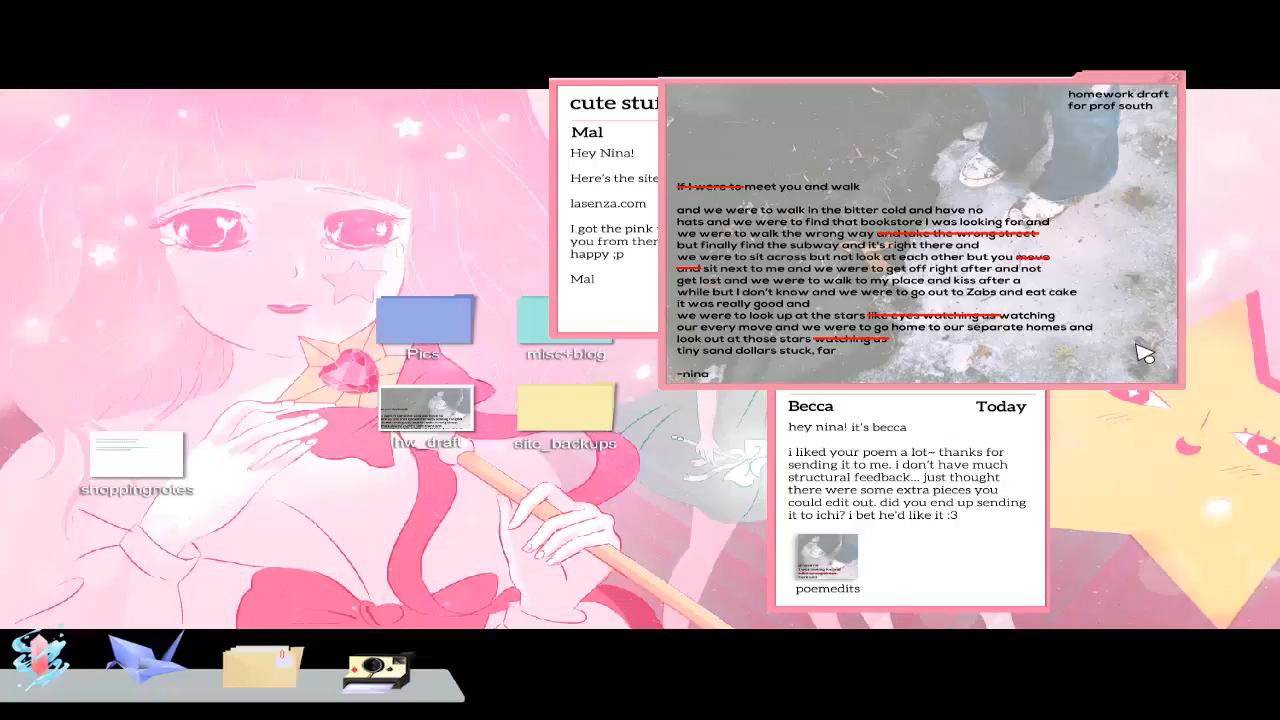
mouse_move(620, 404)
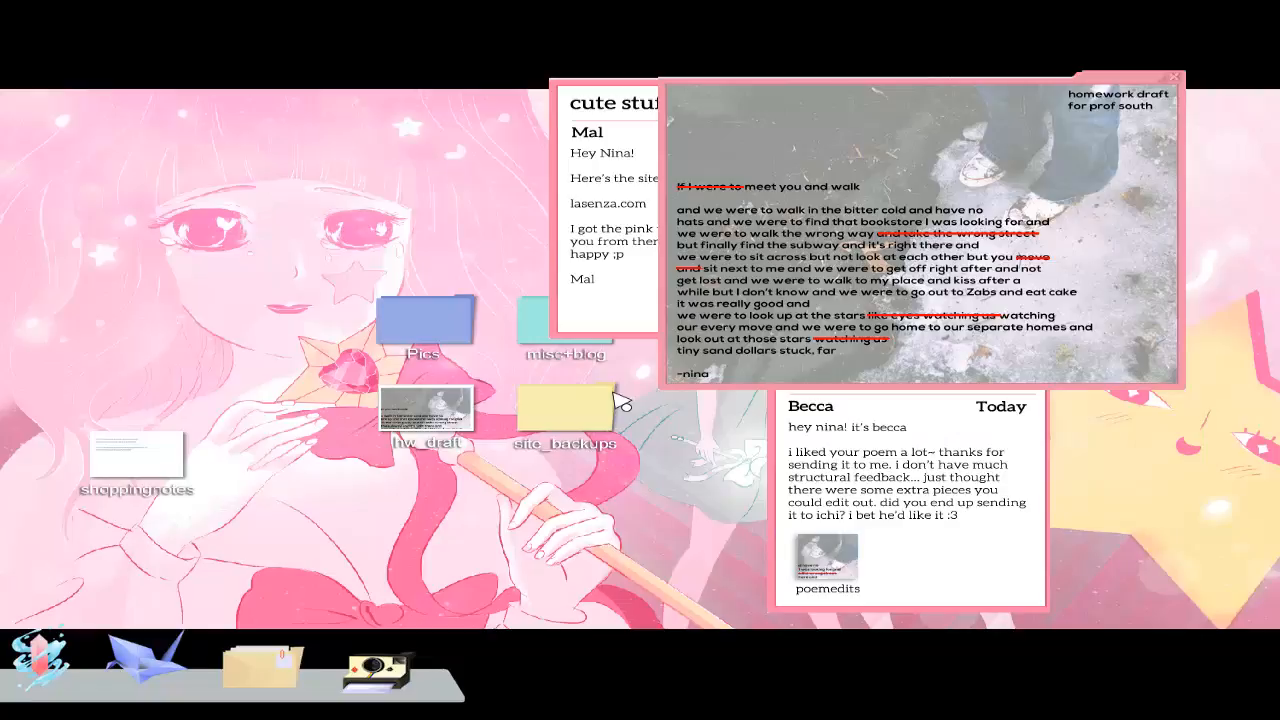
mouse_move(788, 496)
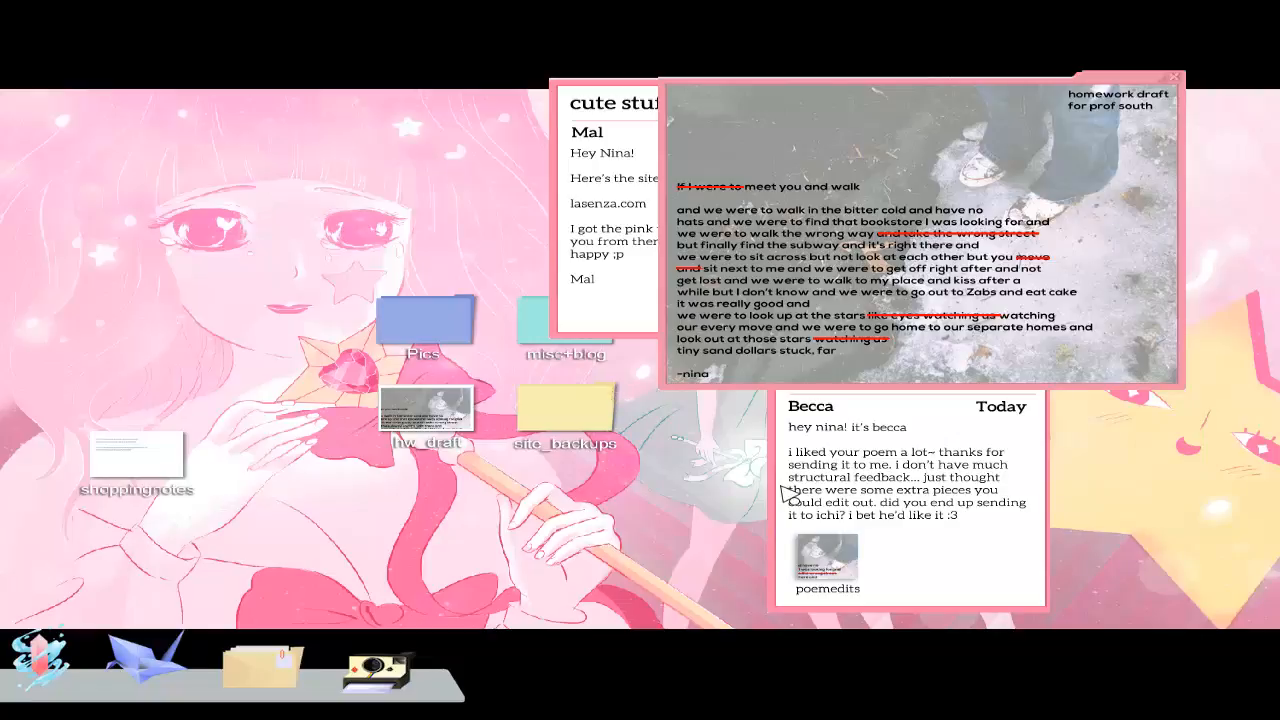
mouse_move(1164, 516)
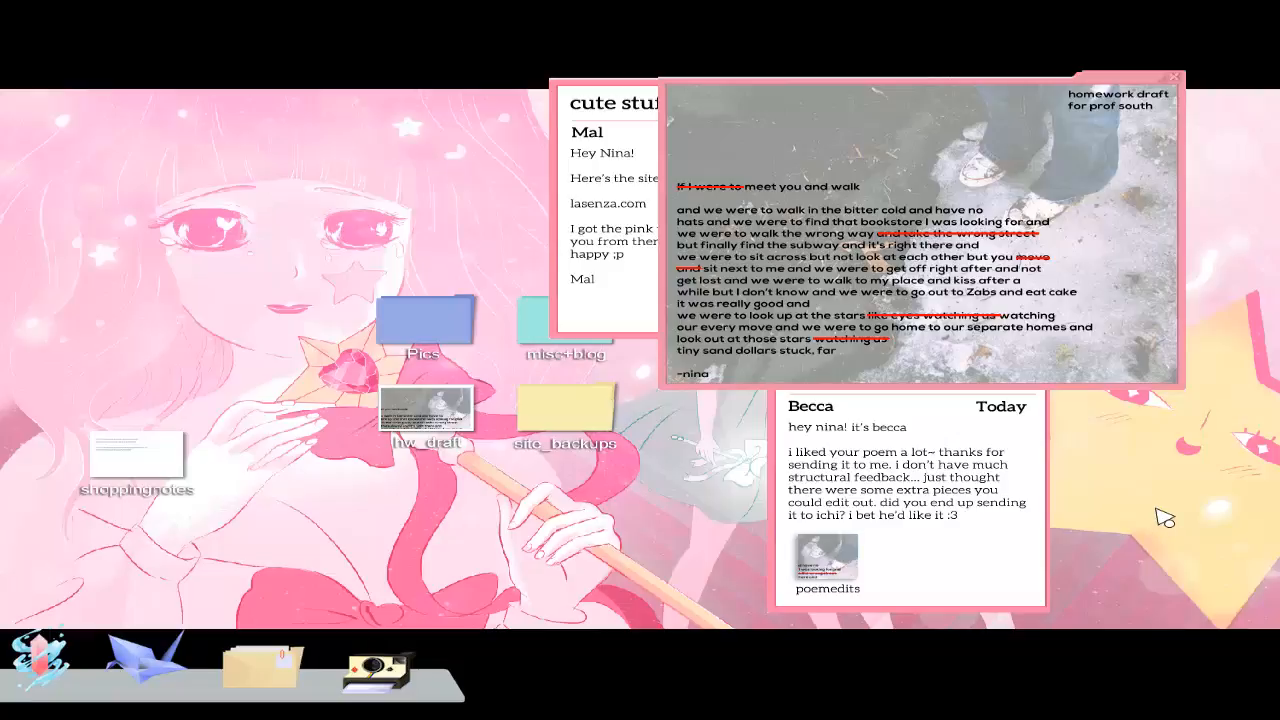
mouse_move(1188, 96)
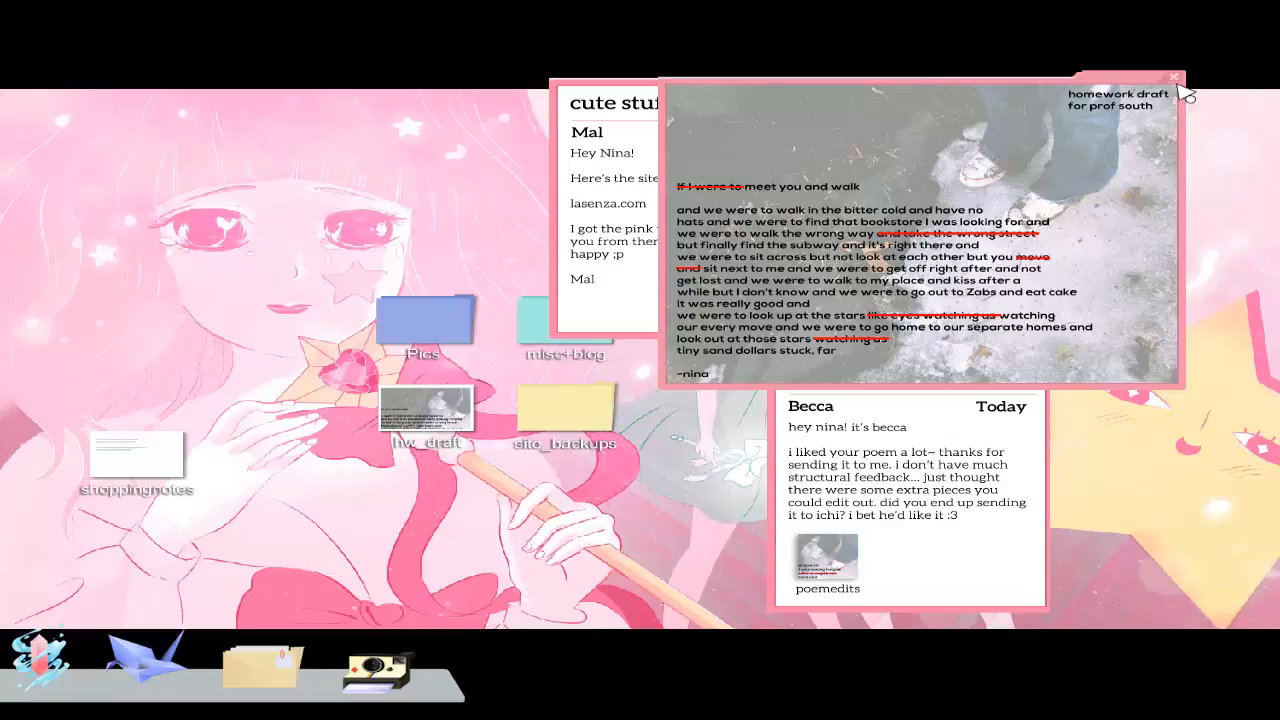
Close the homework draft and open the shoppingnotes file of La Senza links.
click(1172, 76)
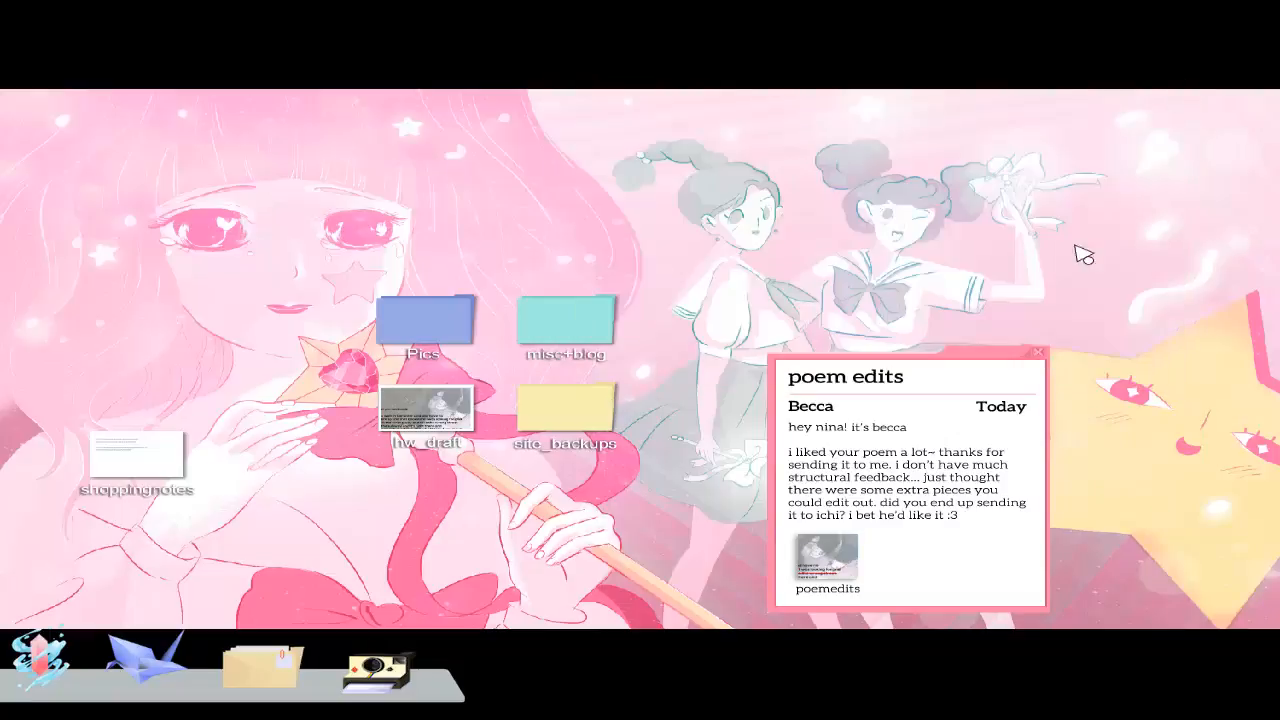
double_click(140, 460)
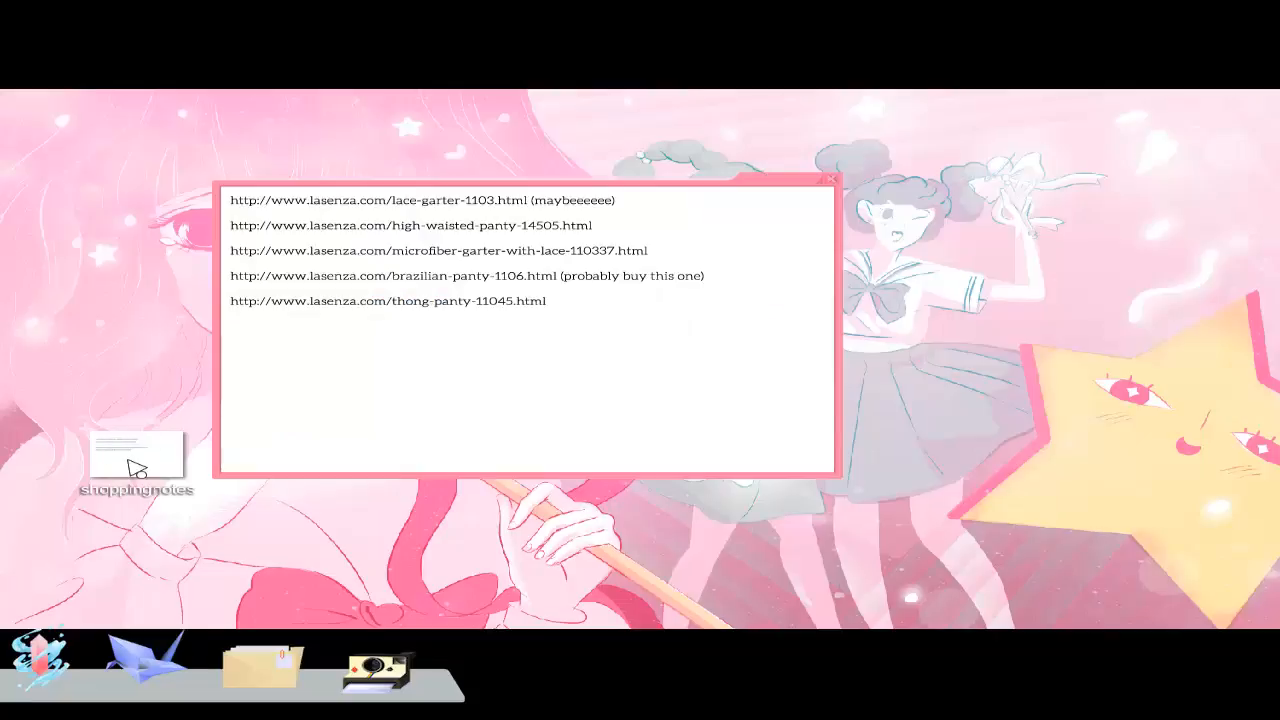
mouse_move(770, 220)
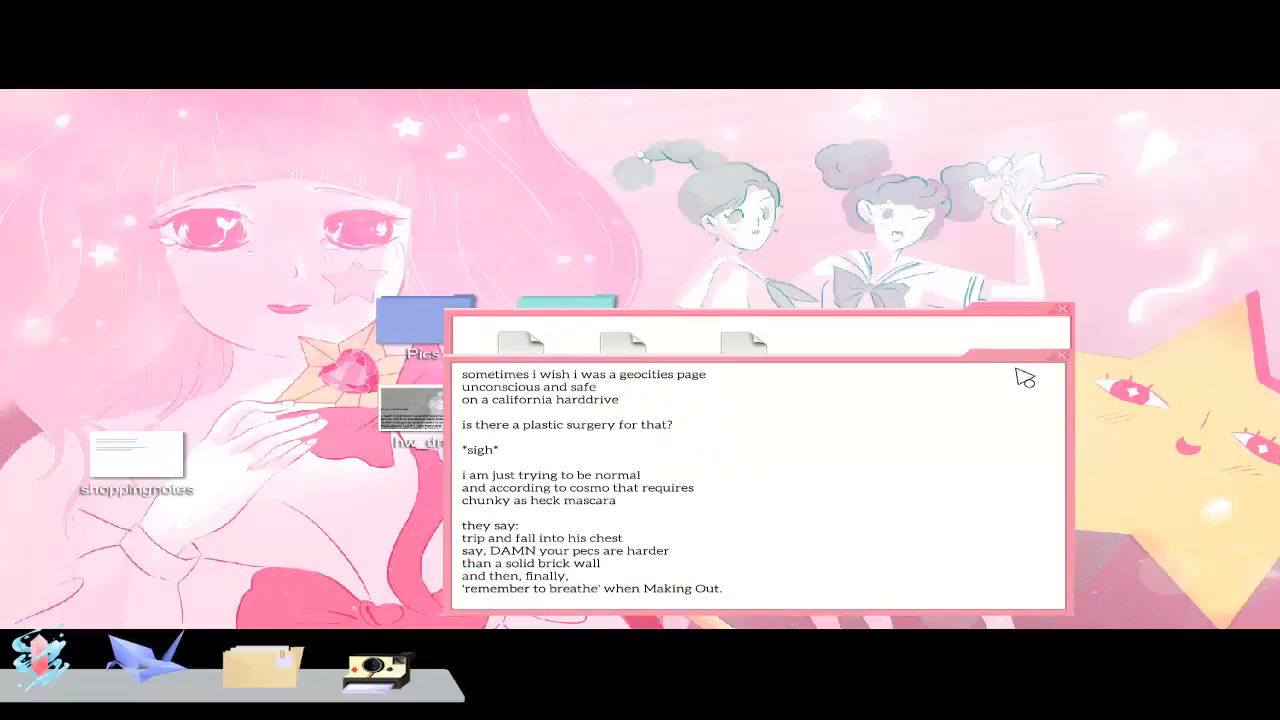
mouse_move(1050, 364)
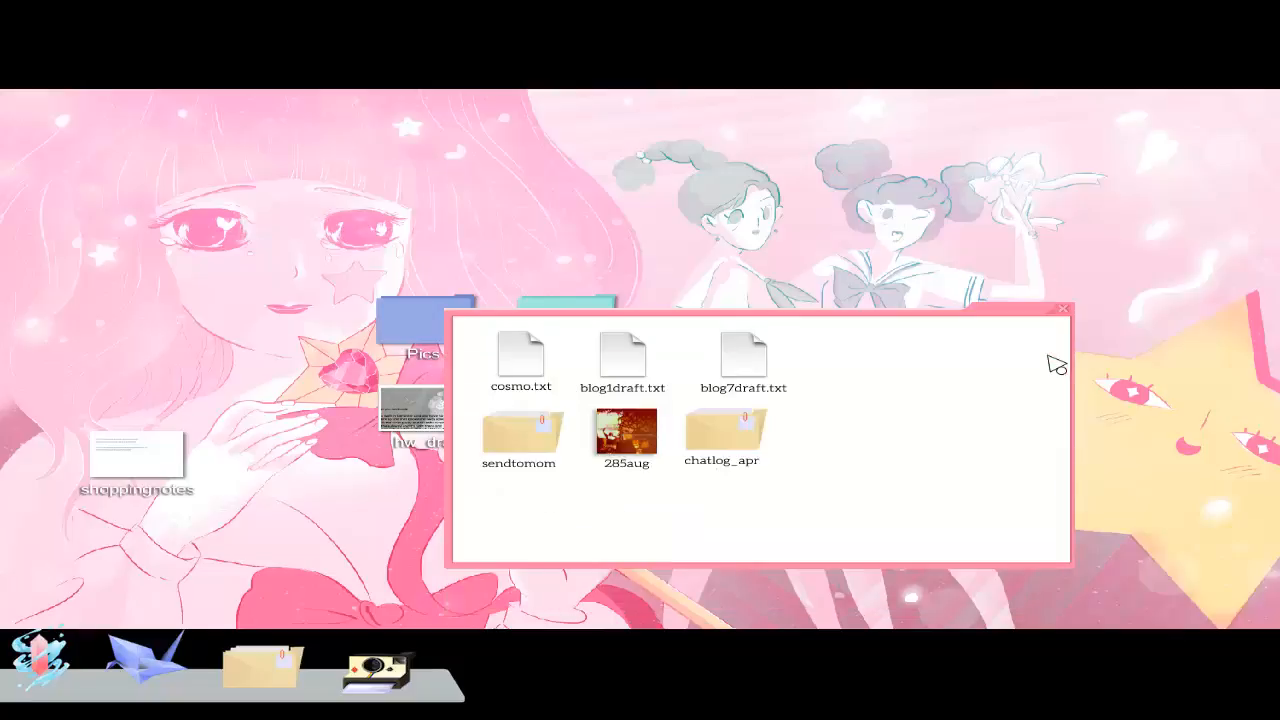
Close the files folder, open the pictures folder and close the blog photo post.
click(1060, 308)
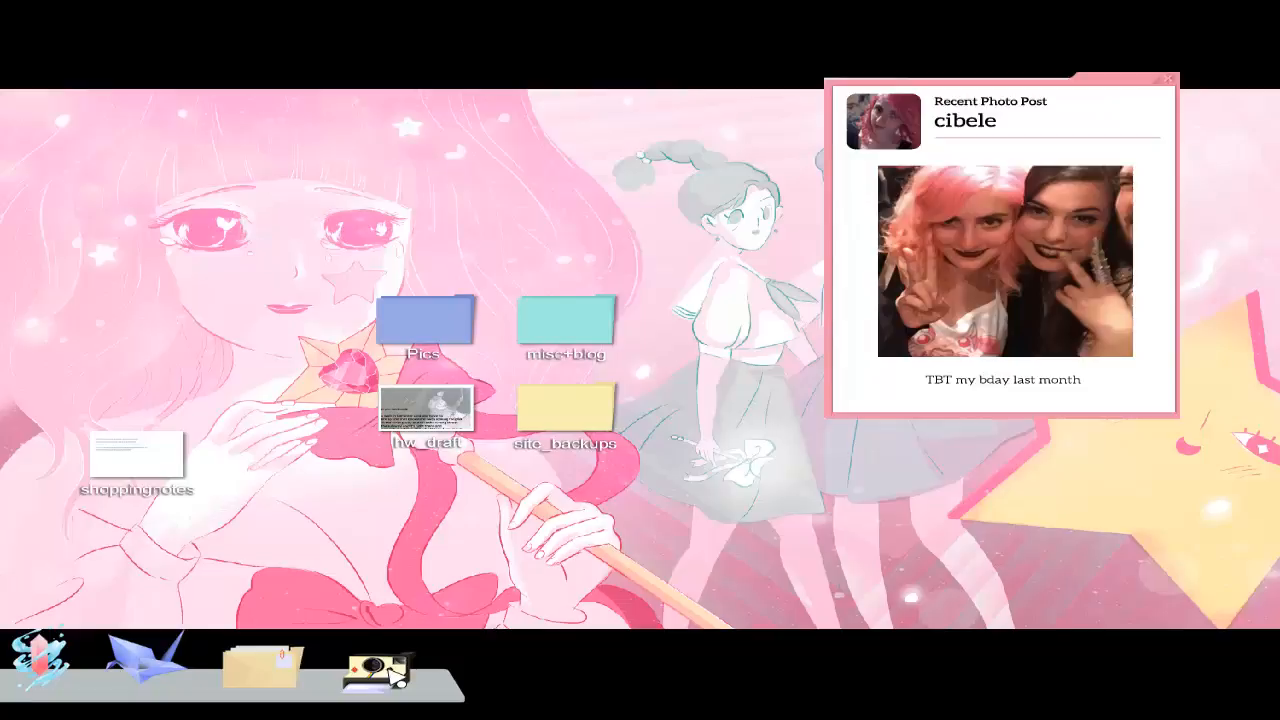
click(262, 668)
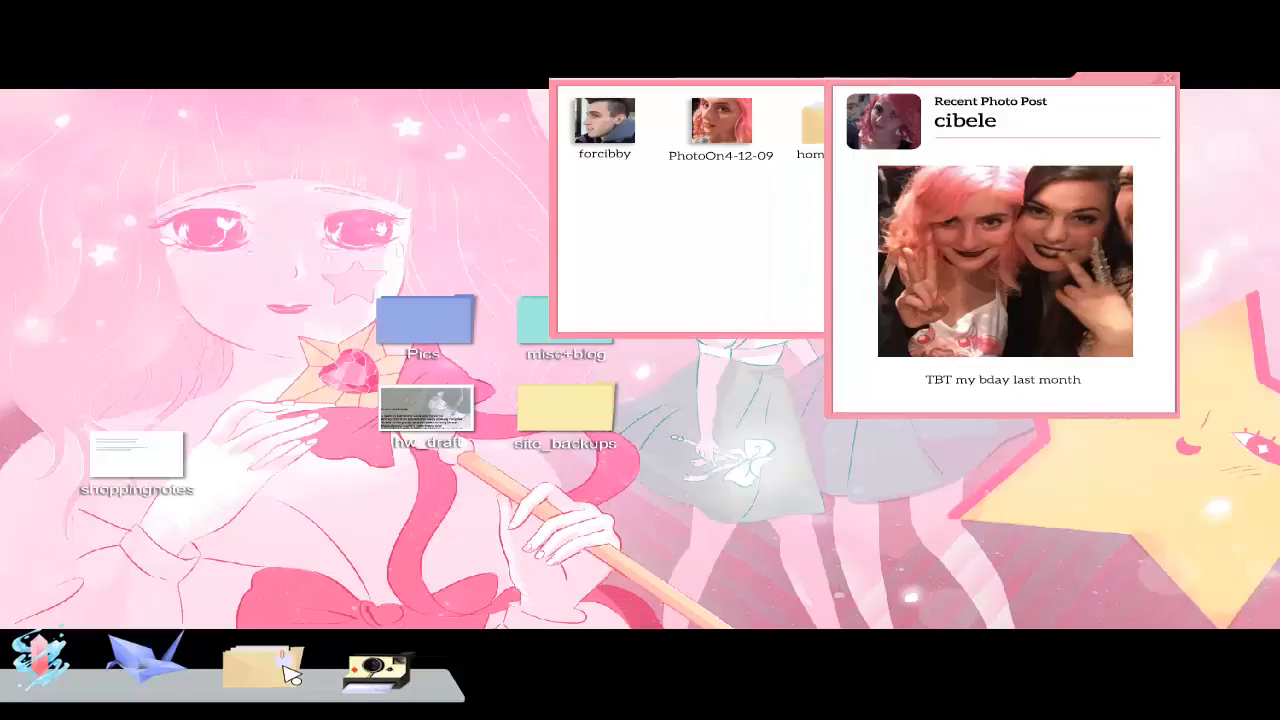
mouse_move(1158, 100)
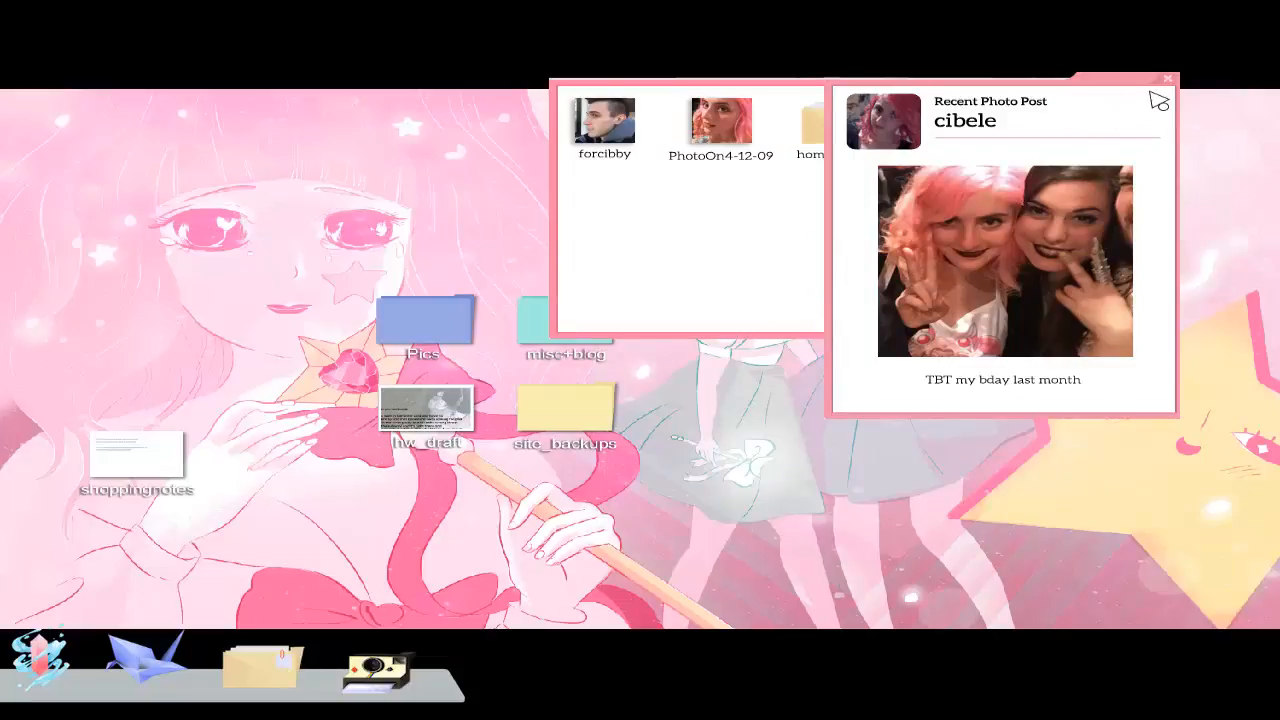
double_click(604, 120)
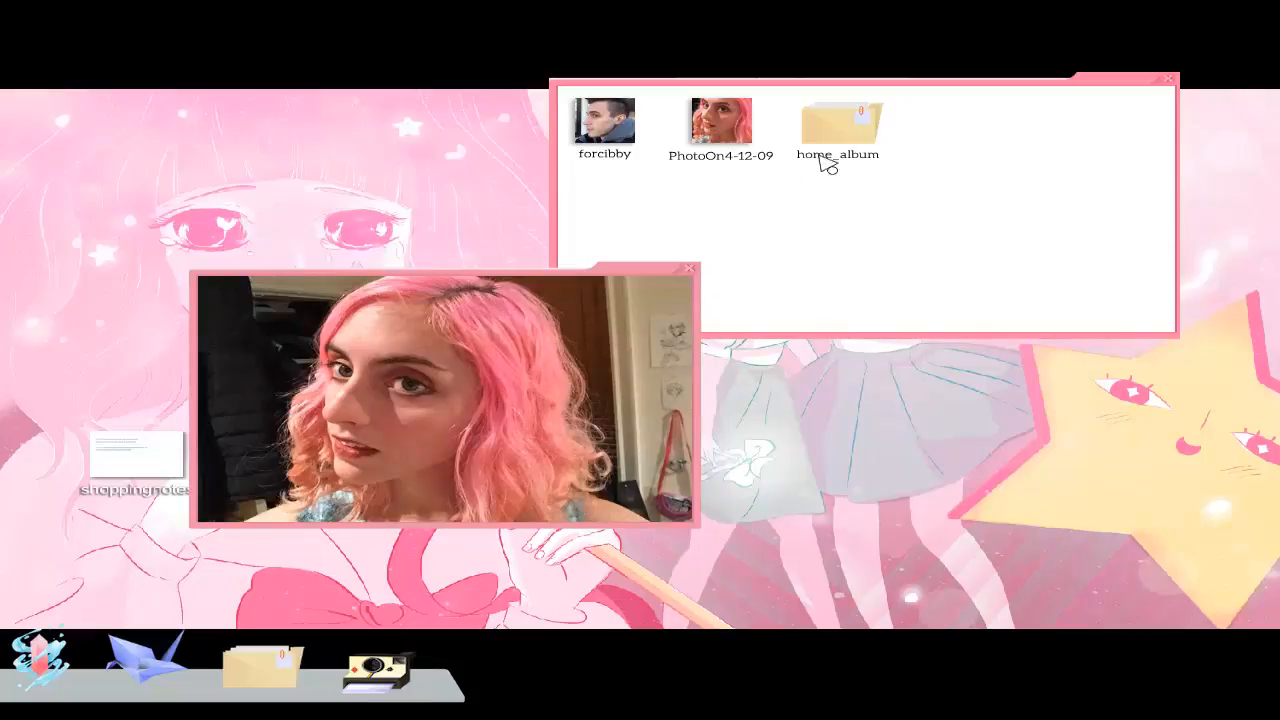
View the ninafanart2 sketch in the home_album folder and close it.
double_click(840, 124)
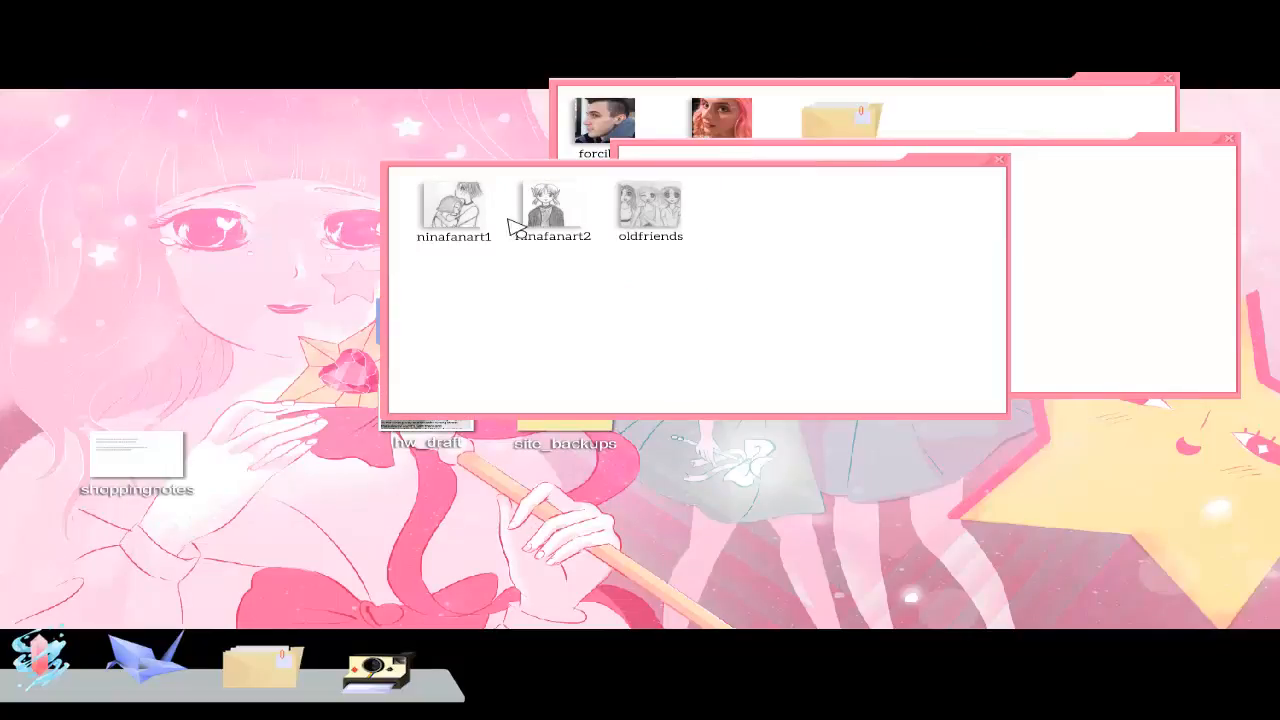
double_click(548, 200)
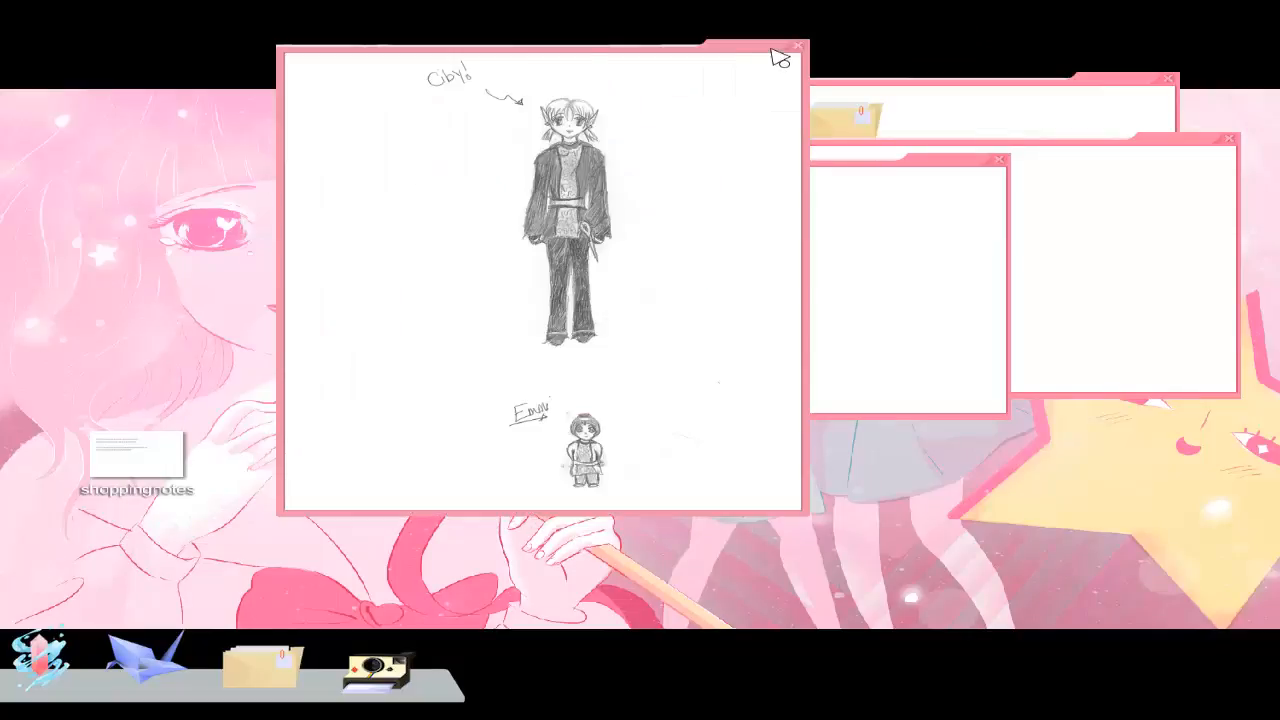
click(798, 48)
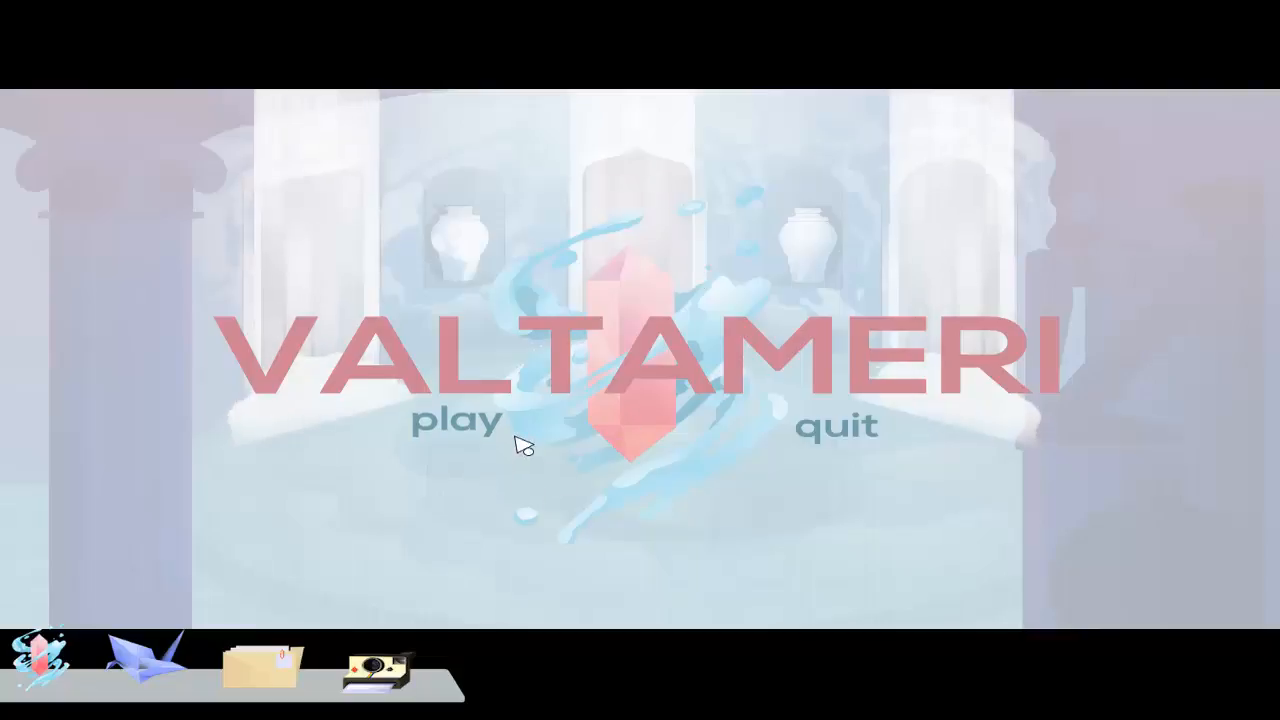
Start Valtameri and log in as Cibele on the Medusa server.
click(454, 420)
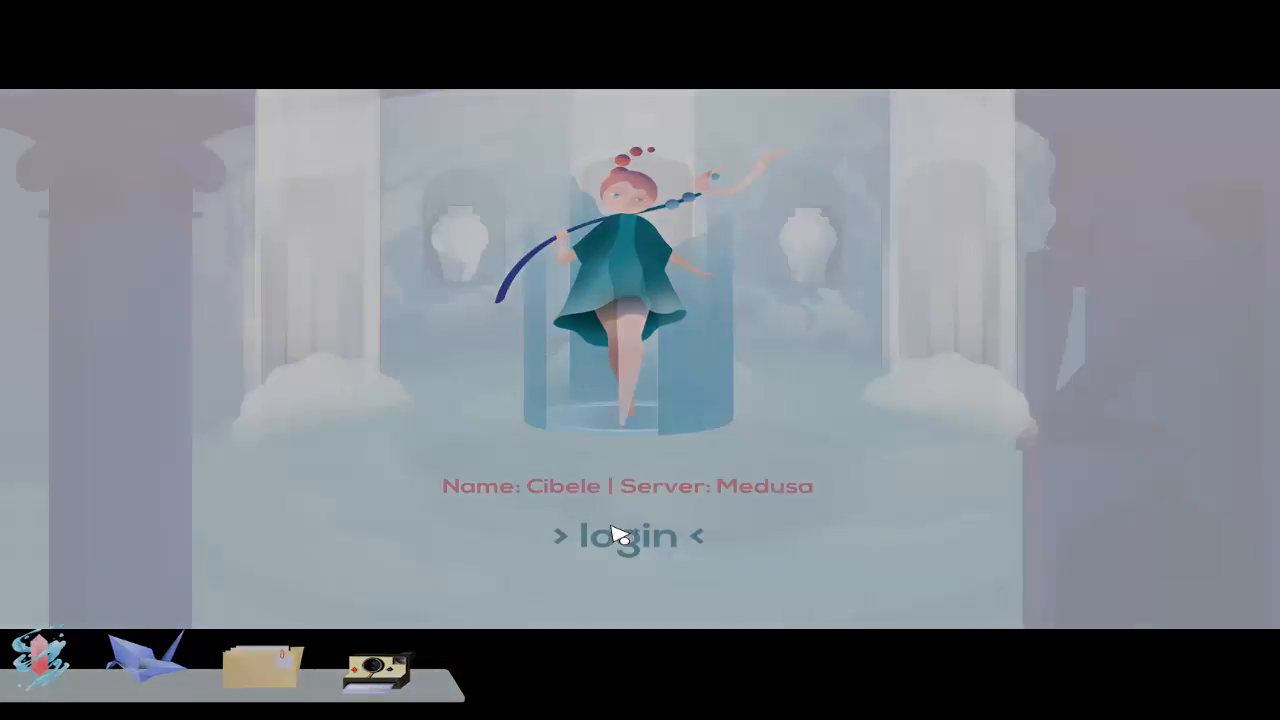
click(628, 536)
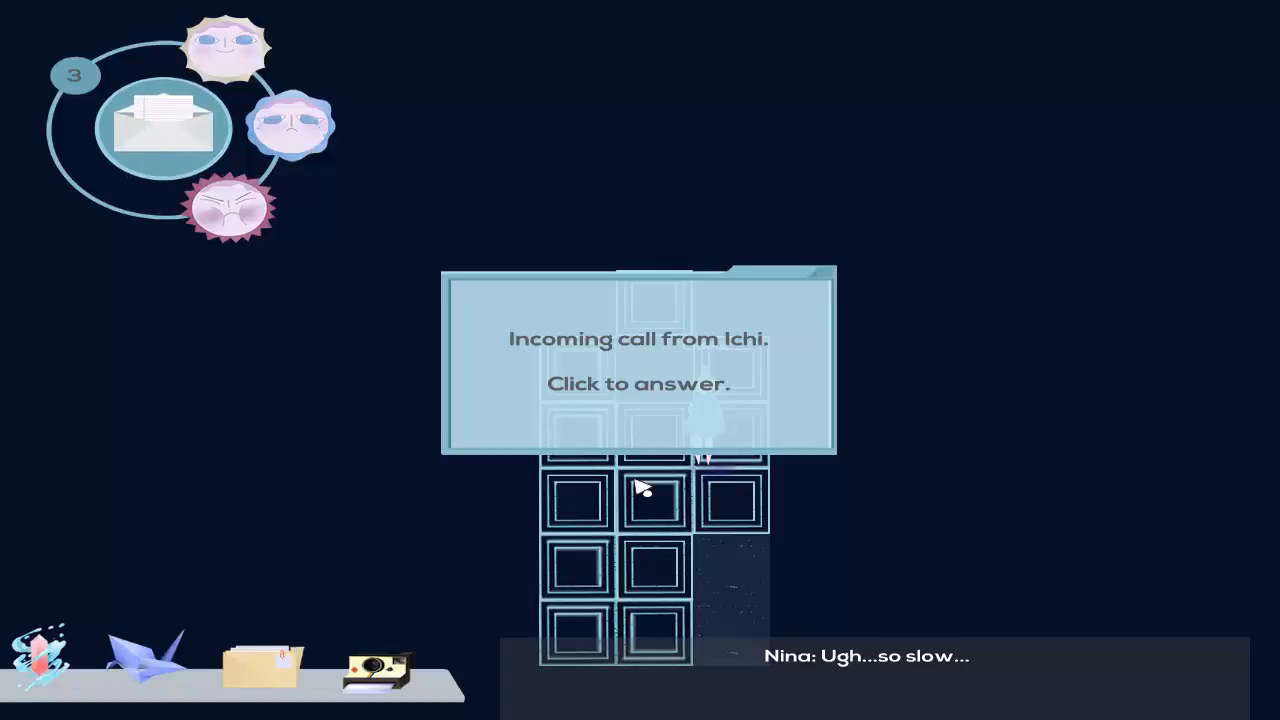
Answer Ichi's incoming call inside Valtameri.
click(638, 384)
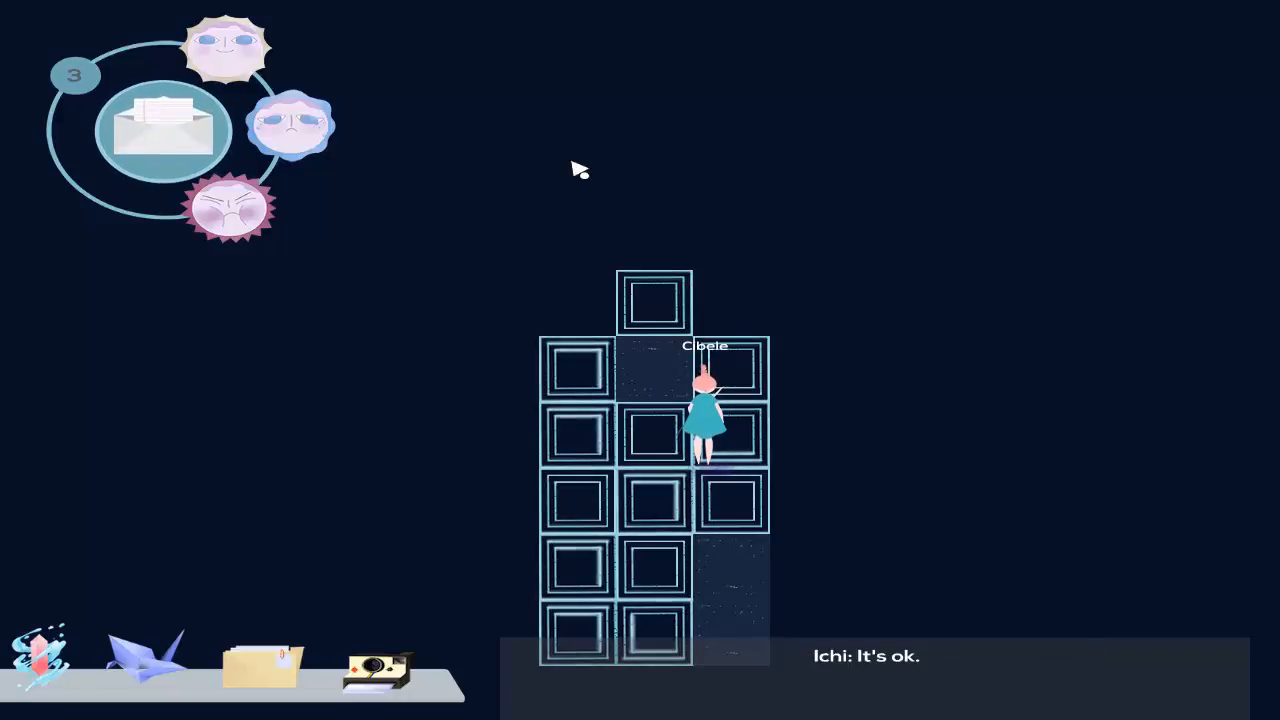
mouse_move(1030, 396)
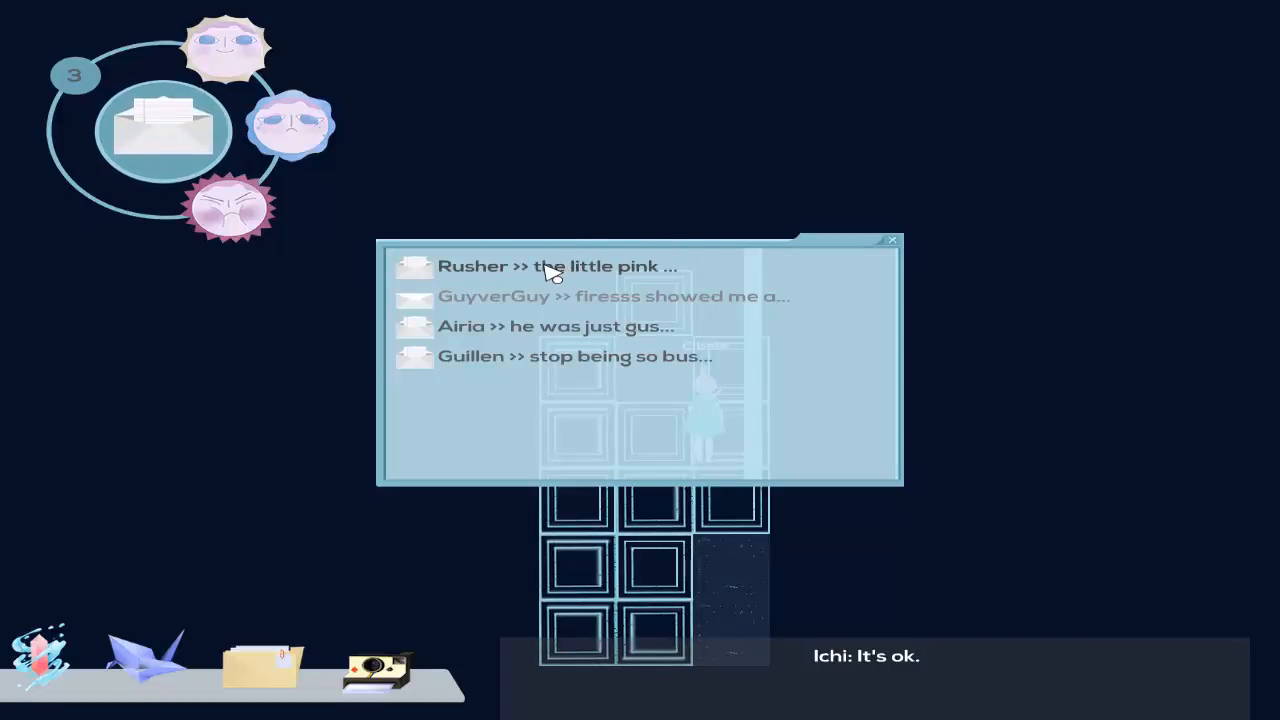
Reply in Rusher's thread about the pink-haired anime character, then return to the message list.
click(556, 264)
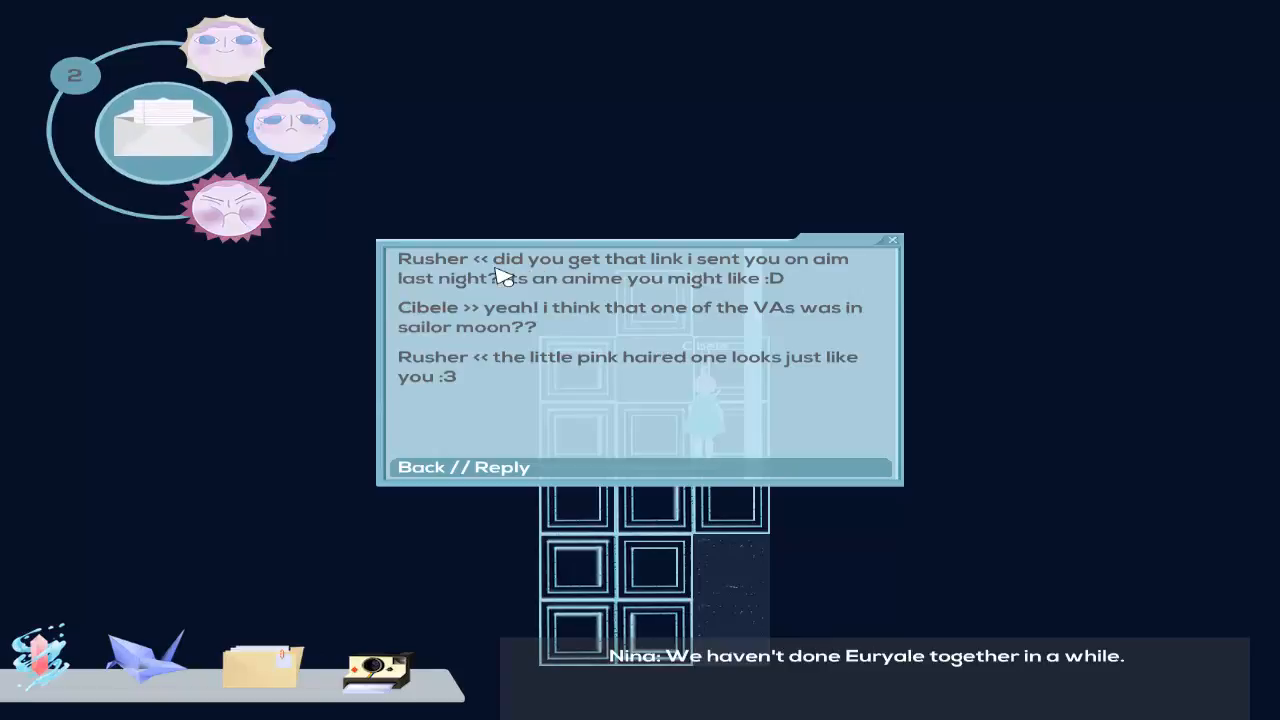
mouse_move(828, 436)
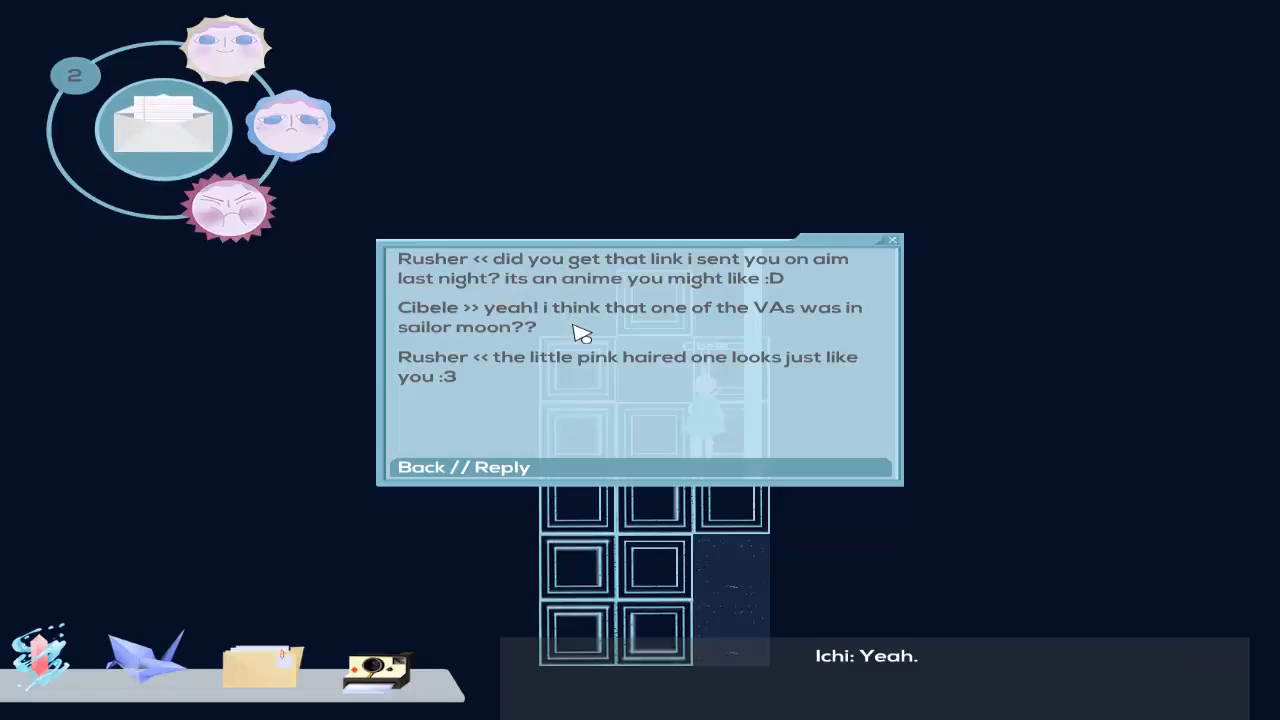
mouse_move(552, 360)
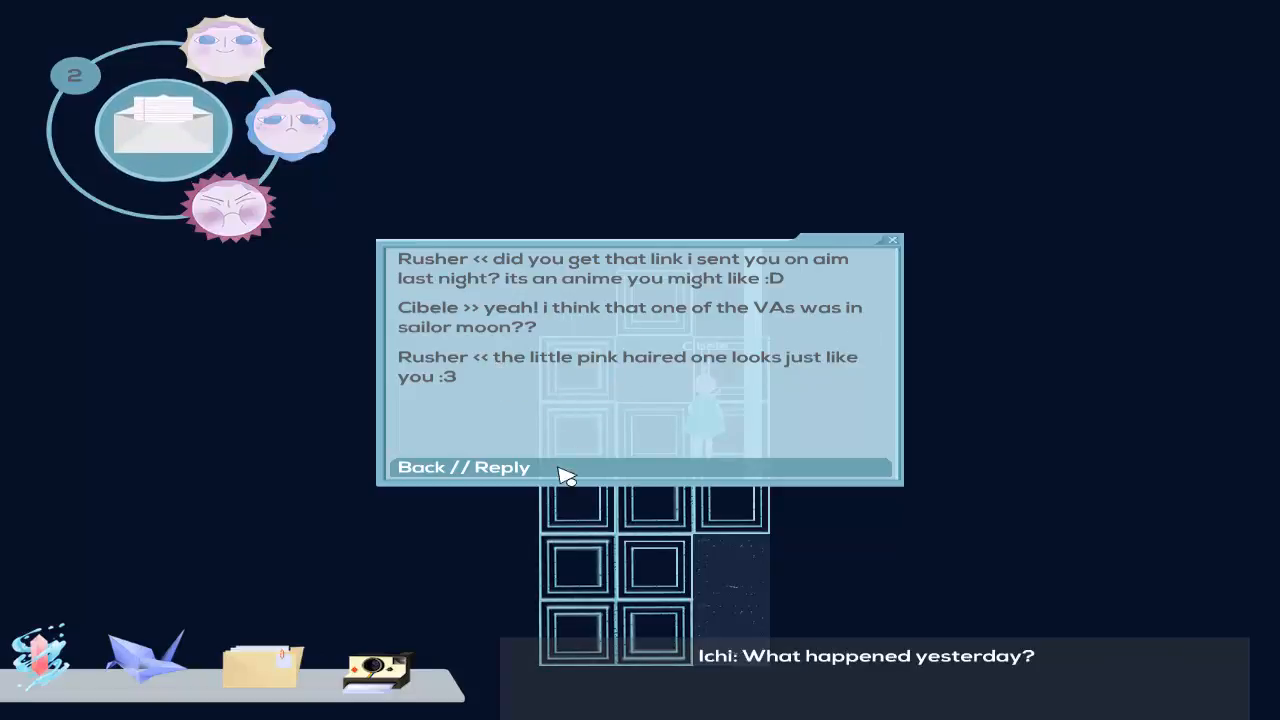
click(500, 468)
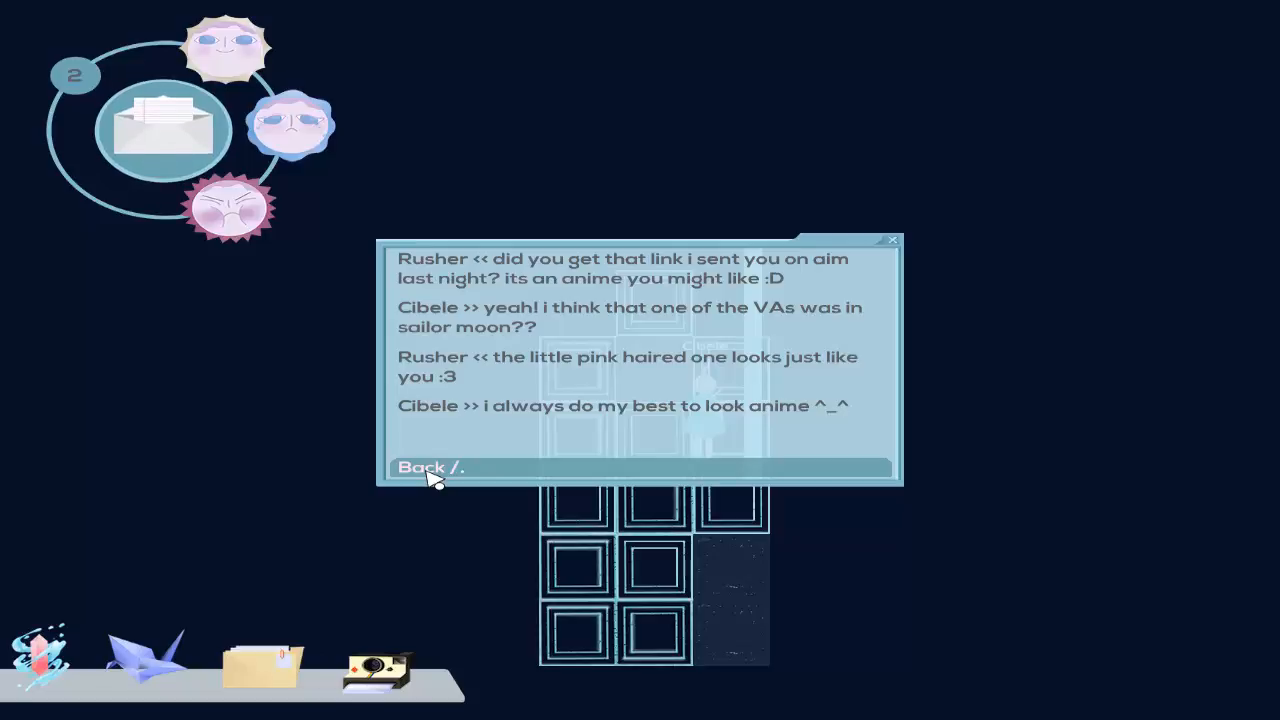
click(430, 468)
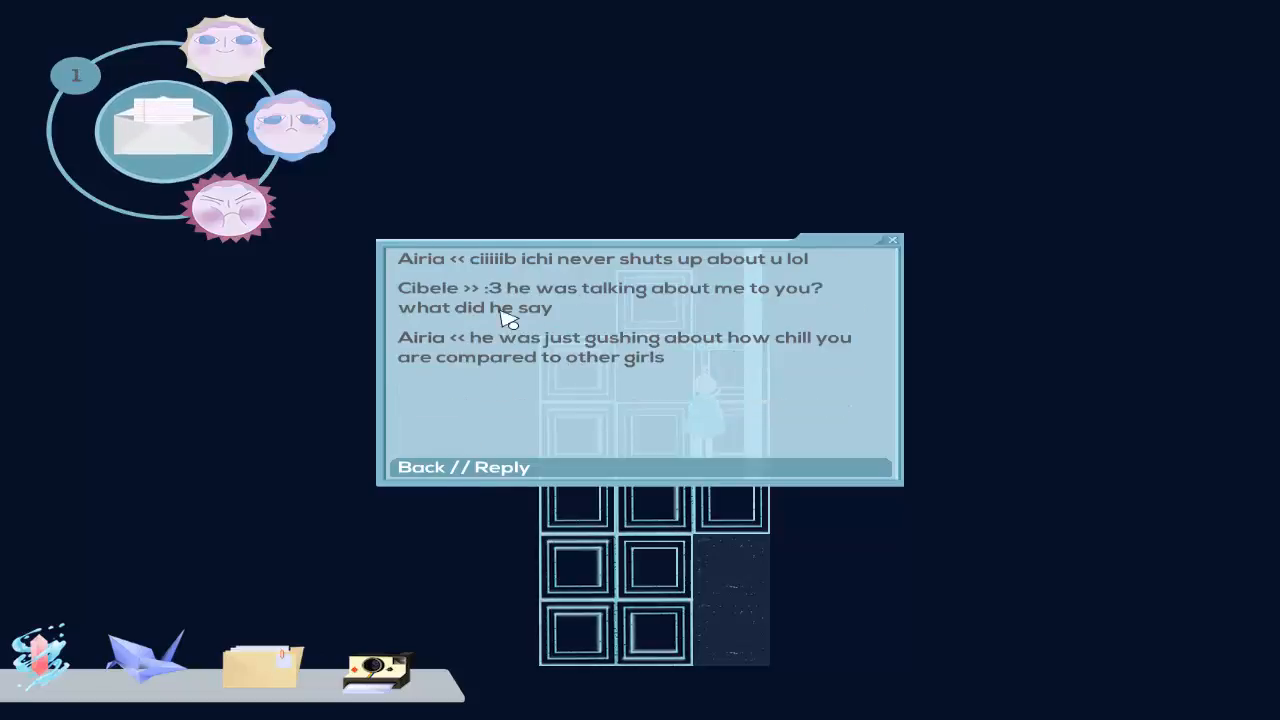
mouse_move(624, 290)
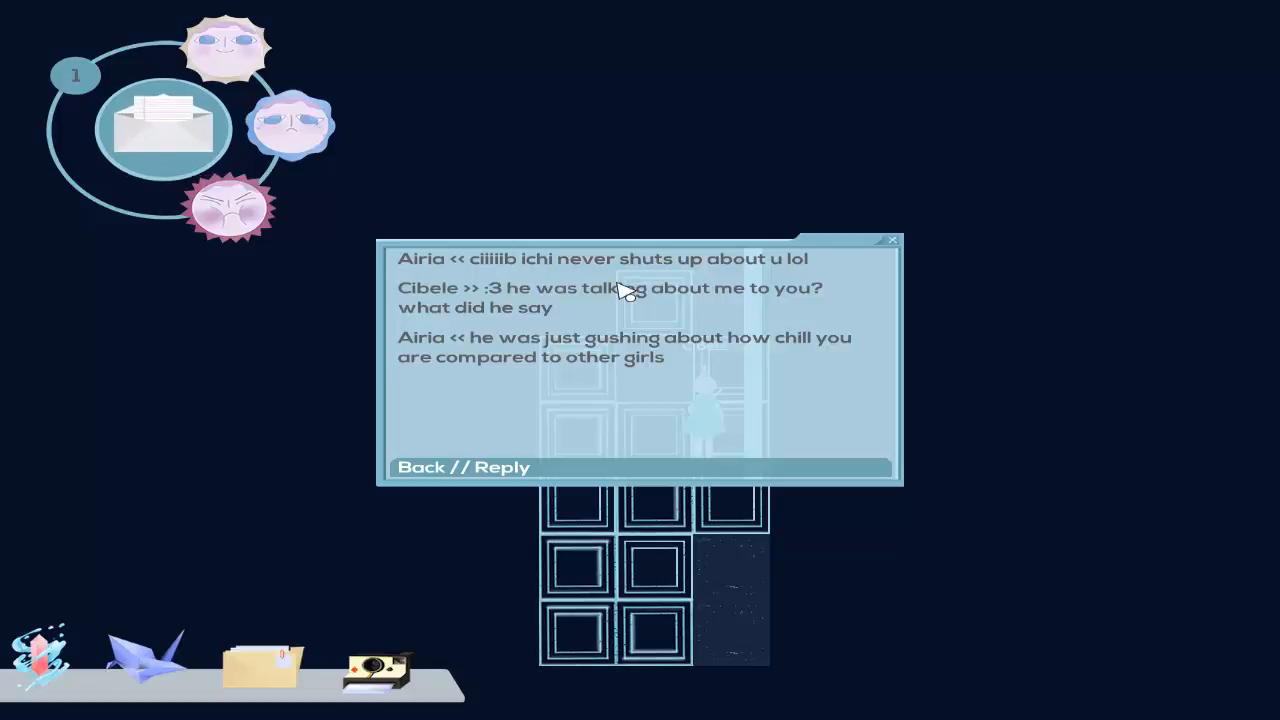
mouse_move(616, 312)
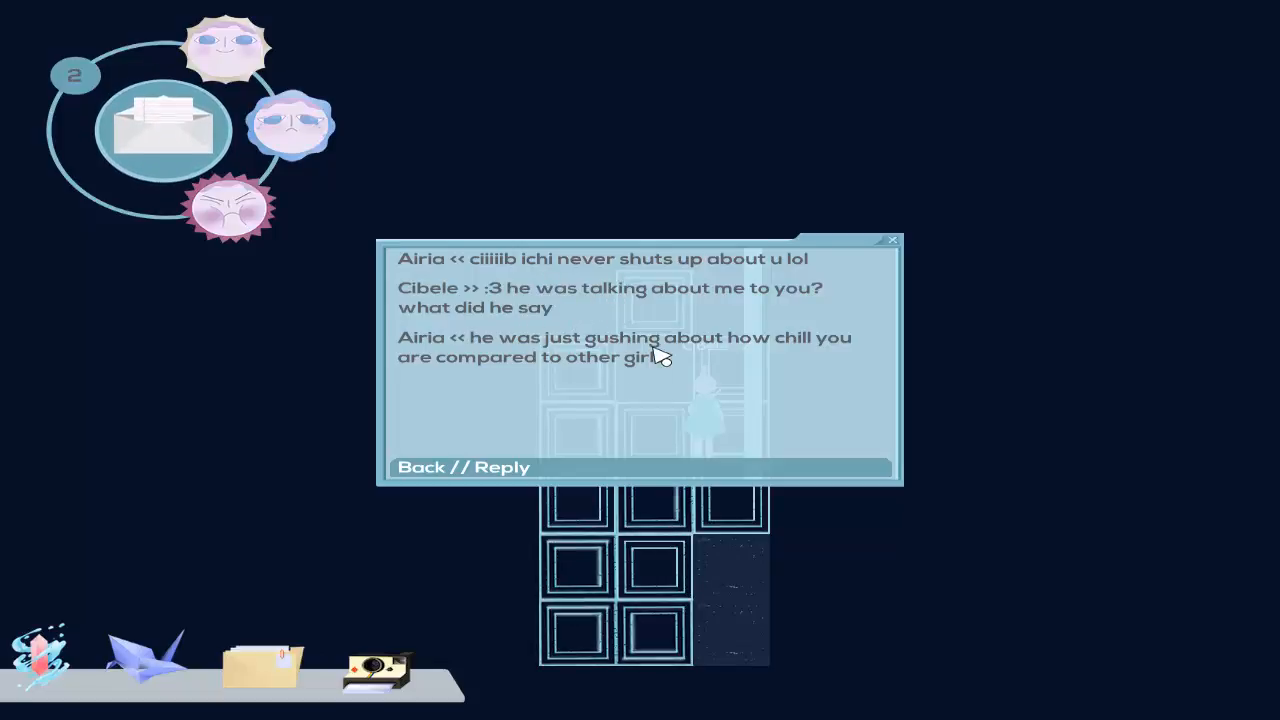
mouse_move(510, 468)
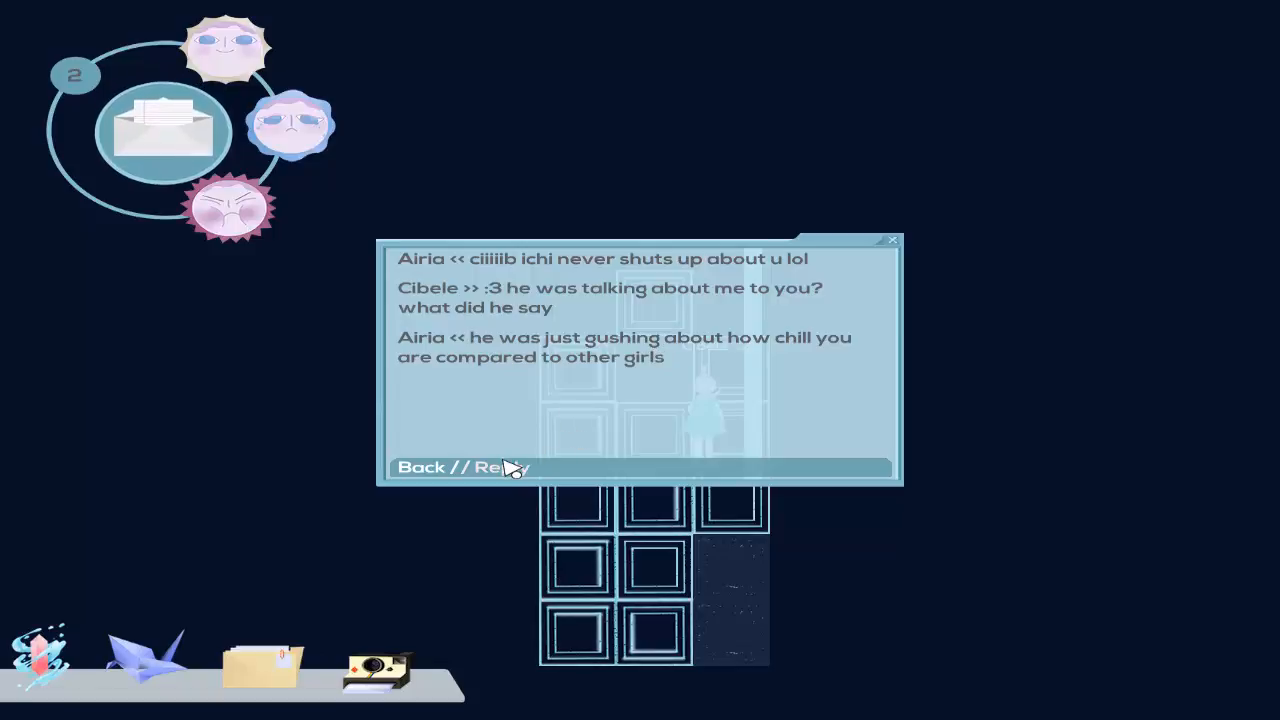
Send replies to Airia's 'chill' message and Rusher's forum picture question, returning to the list after each.
click(496, 466)
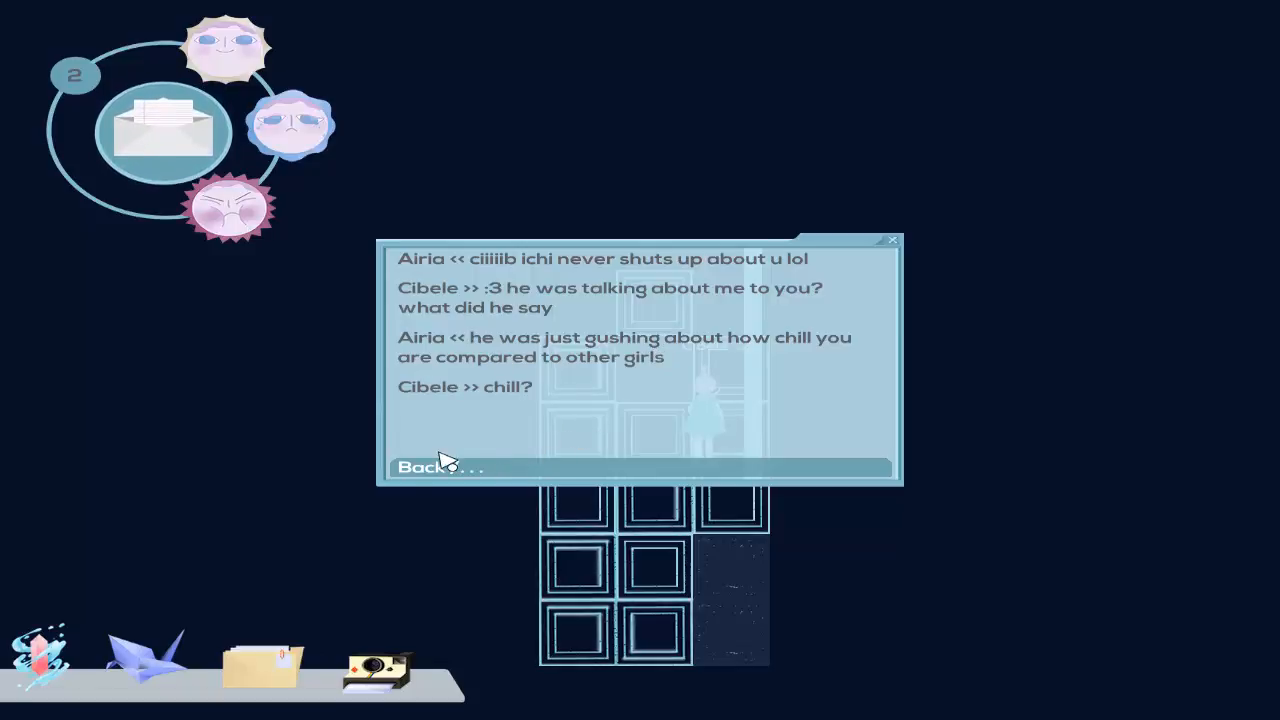
click(438, 466)
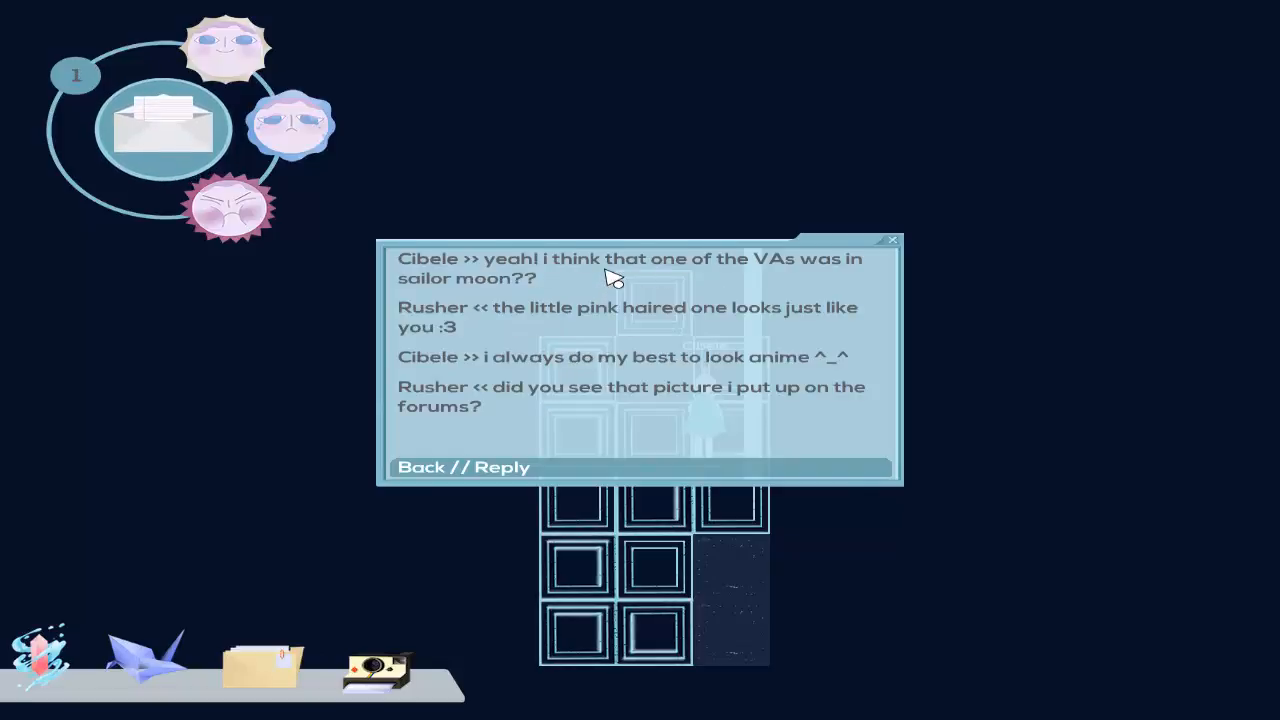
mouse_move(532, 464)
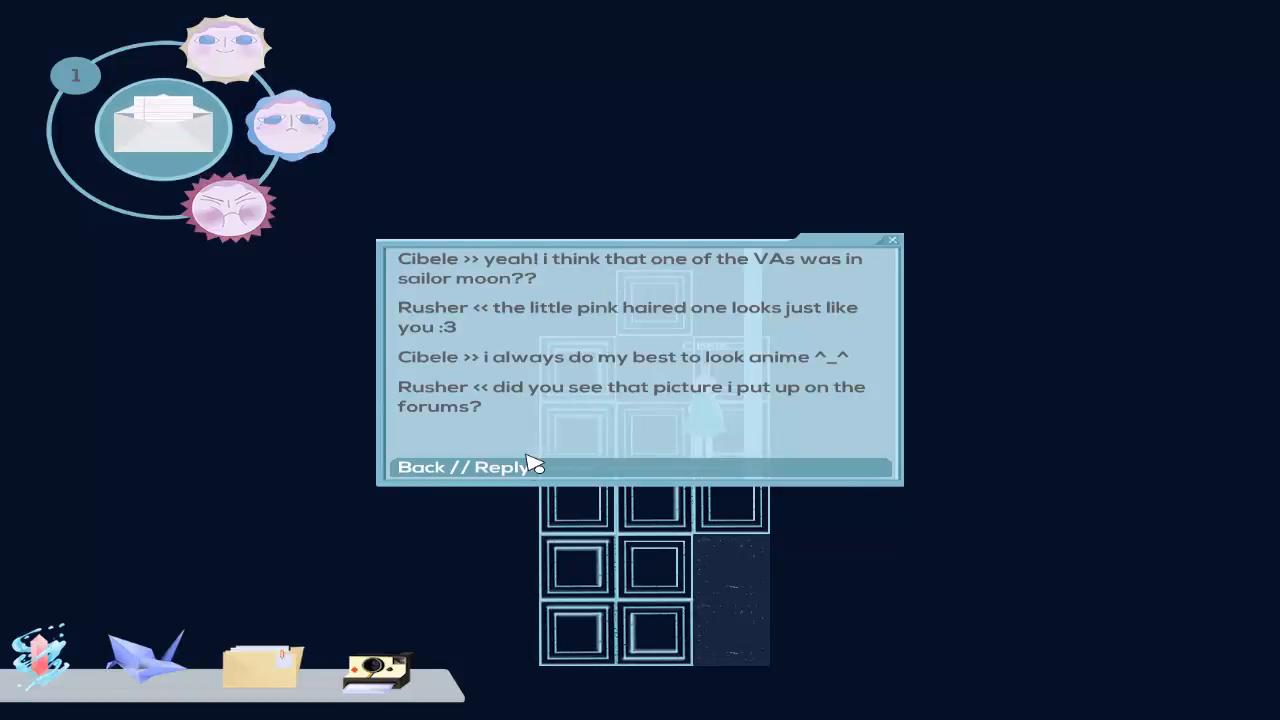
click(498, 466)
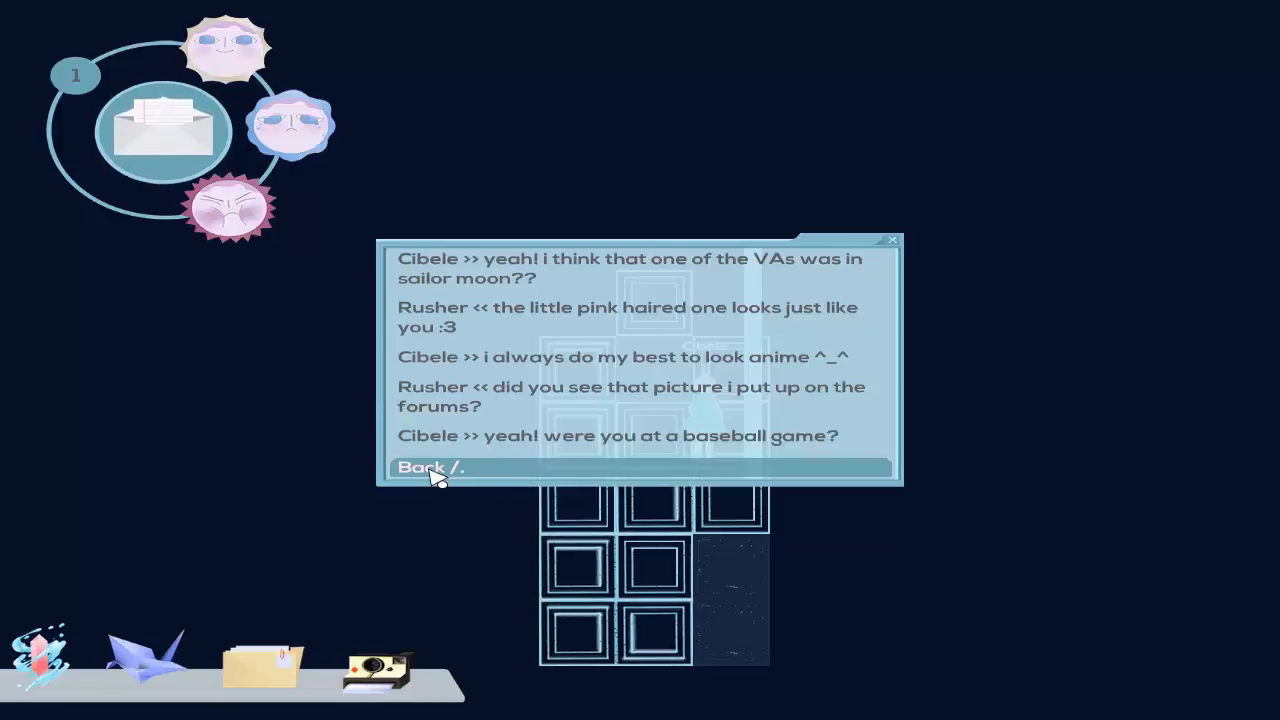
click(420, 468)
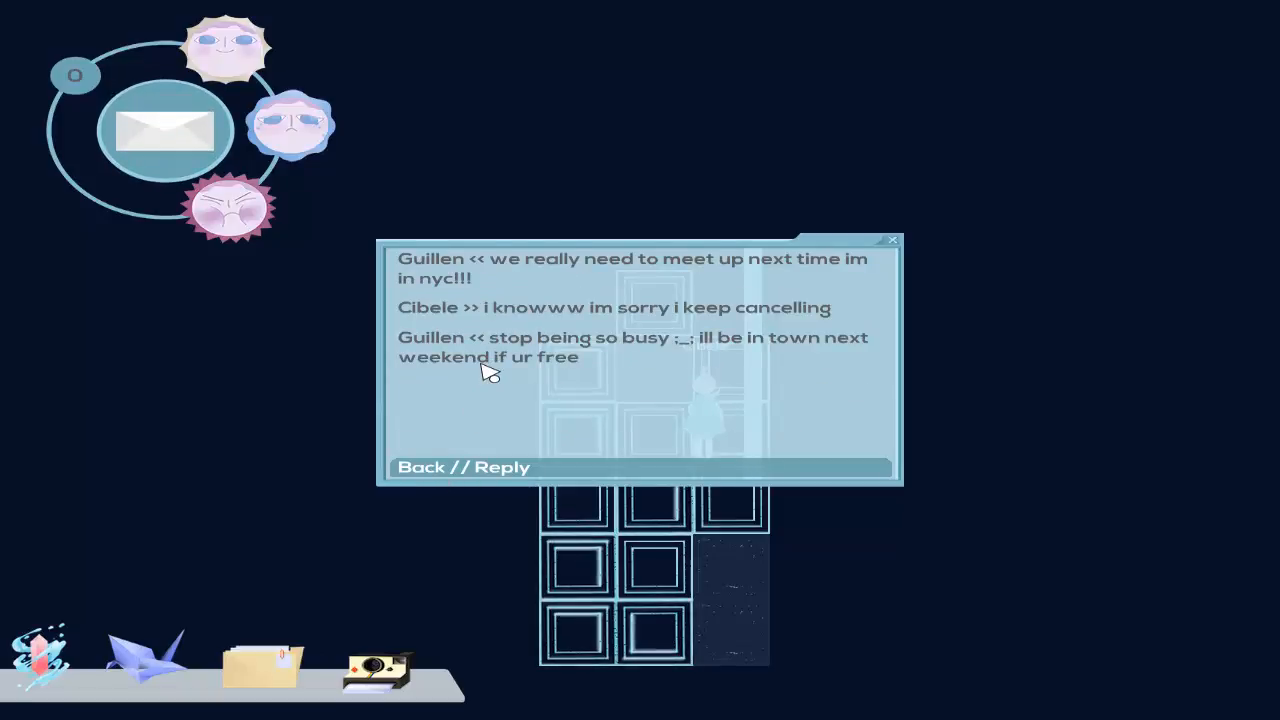
mouse_move(556, 390)
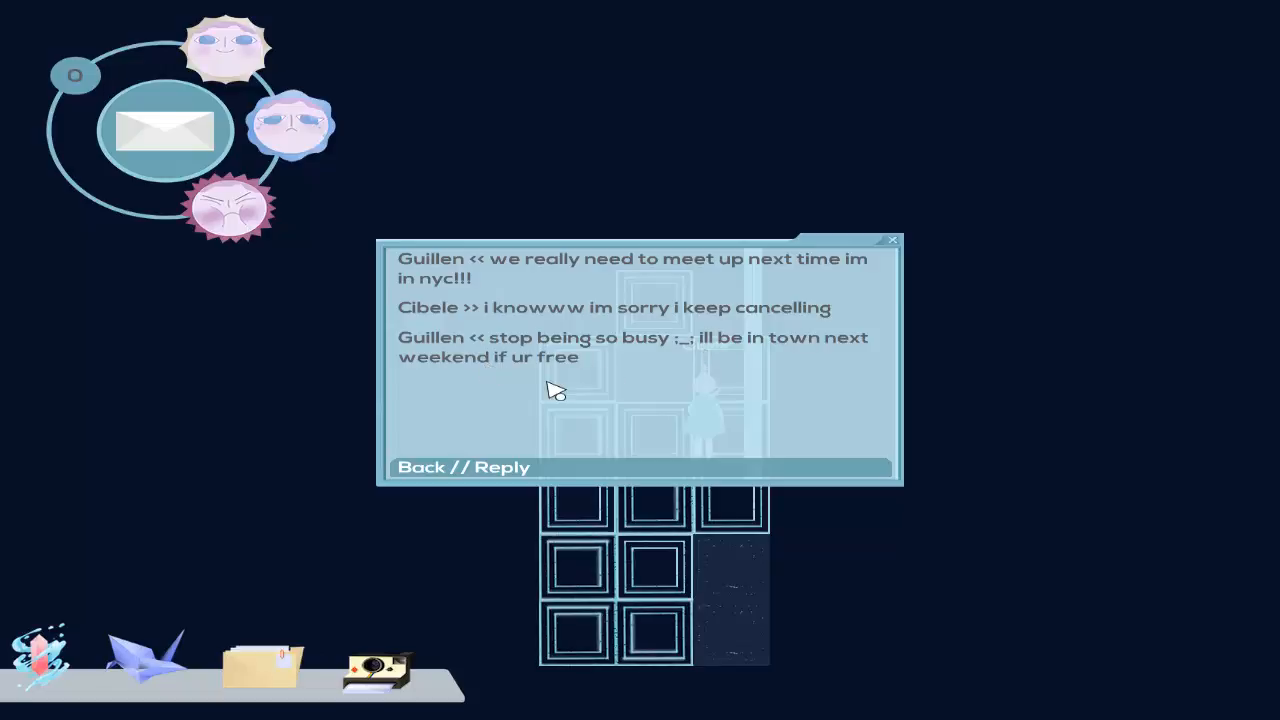
Reply to Guillen's NYC meet-up message and Rusher's Cubs game message, then close the in-game inbox.
click(502, 468)
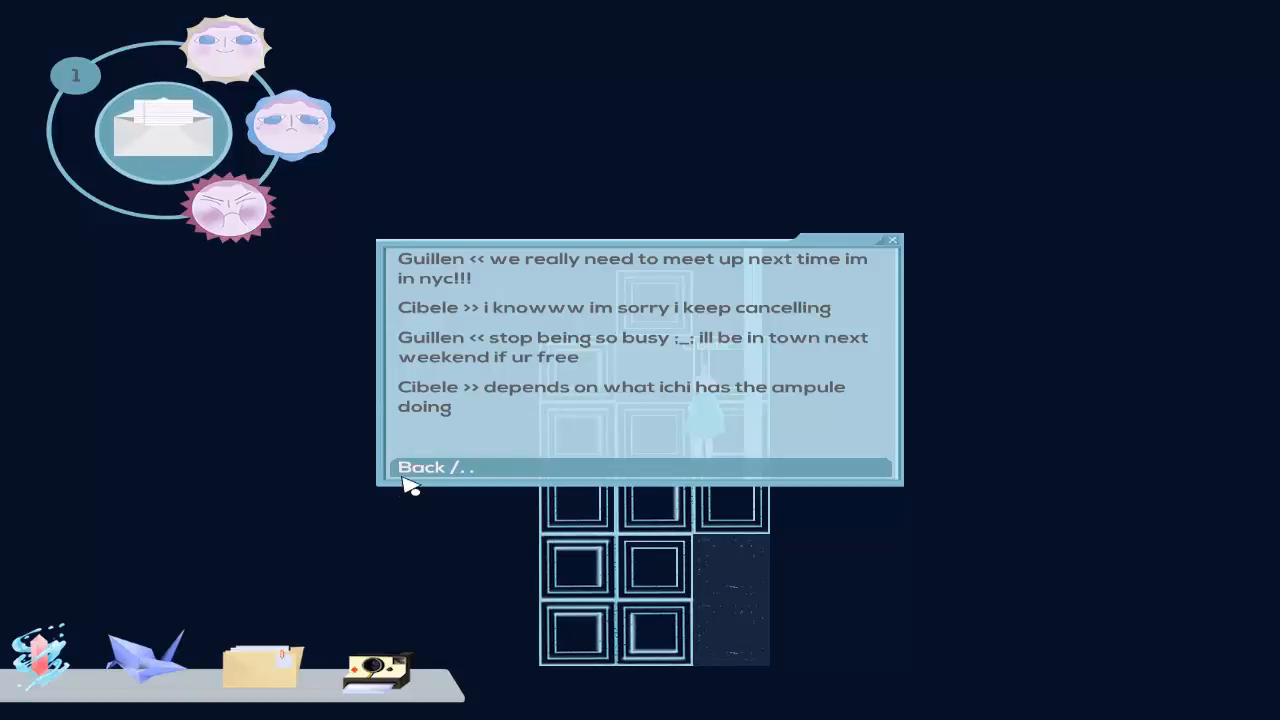
click(432, 466)
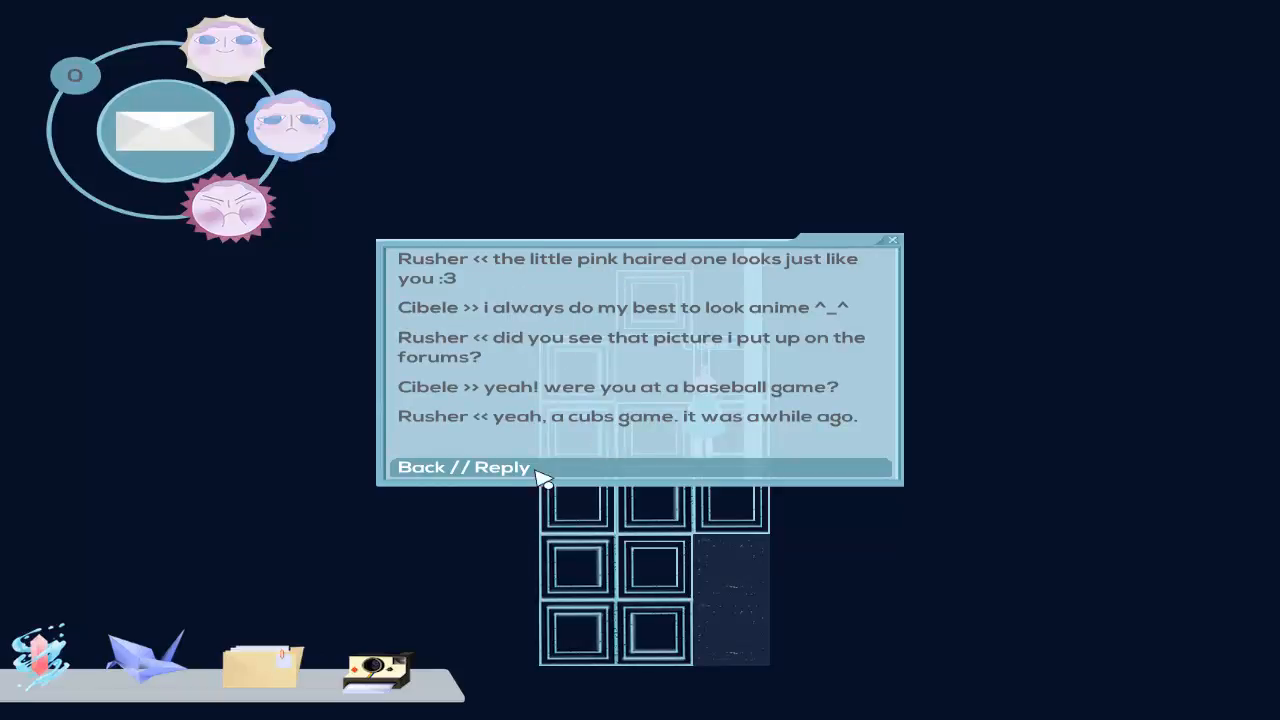
click(502, 468)
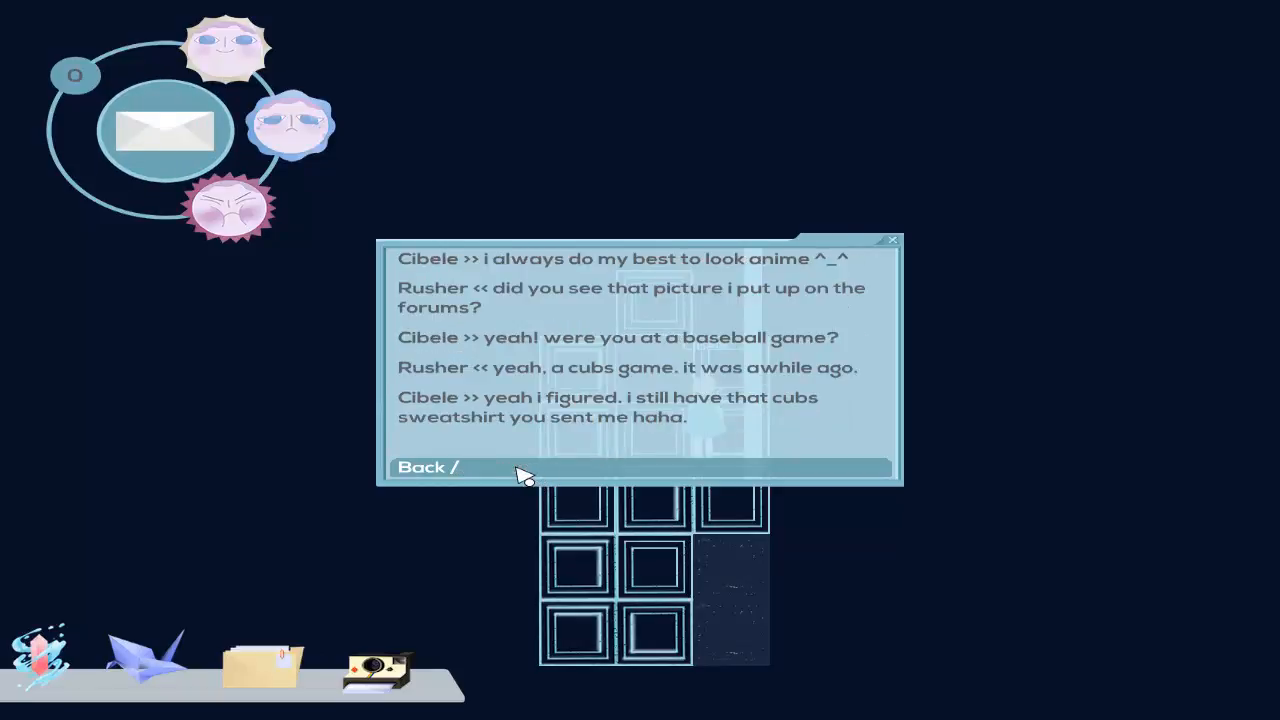
click(428, 468)
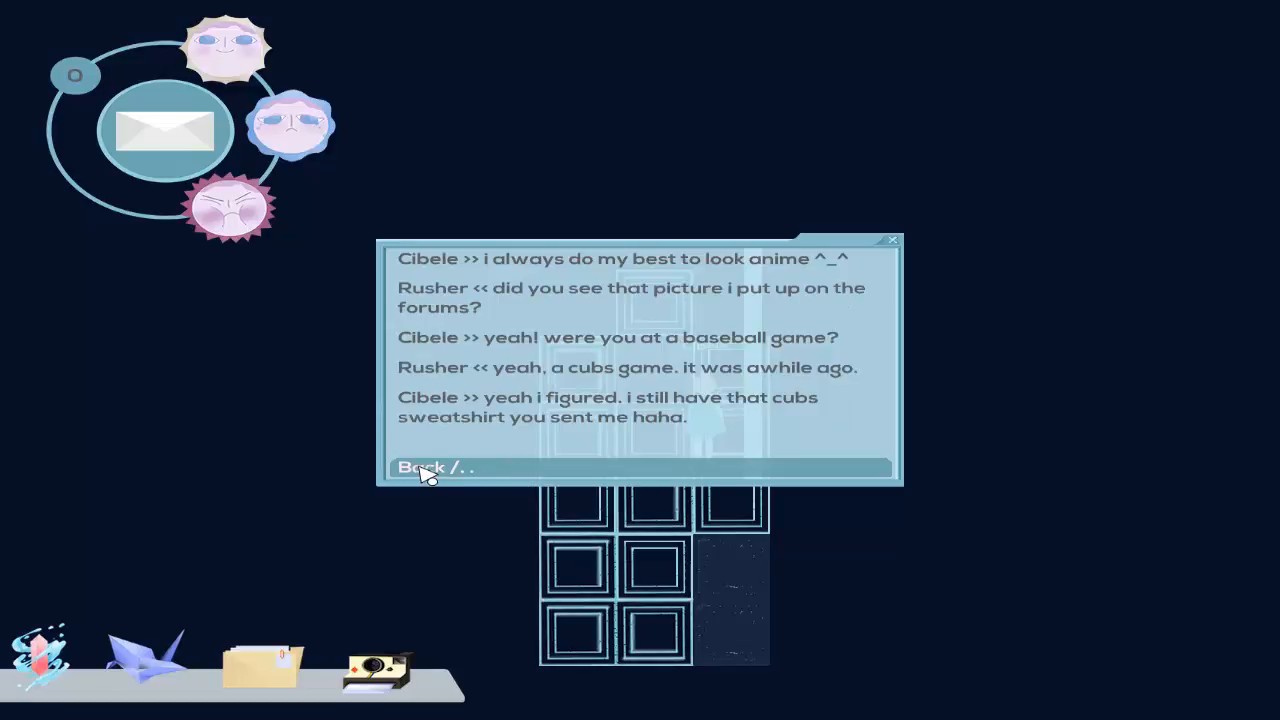
click(420, 468)
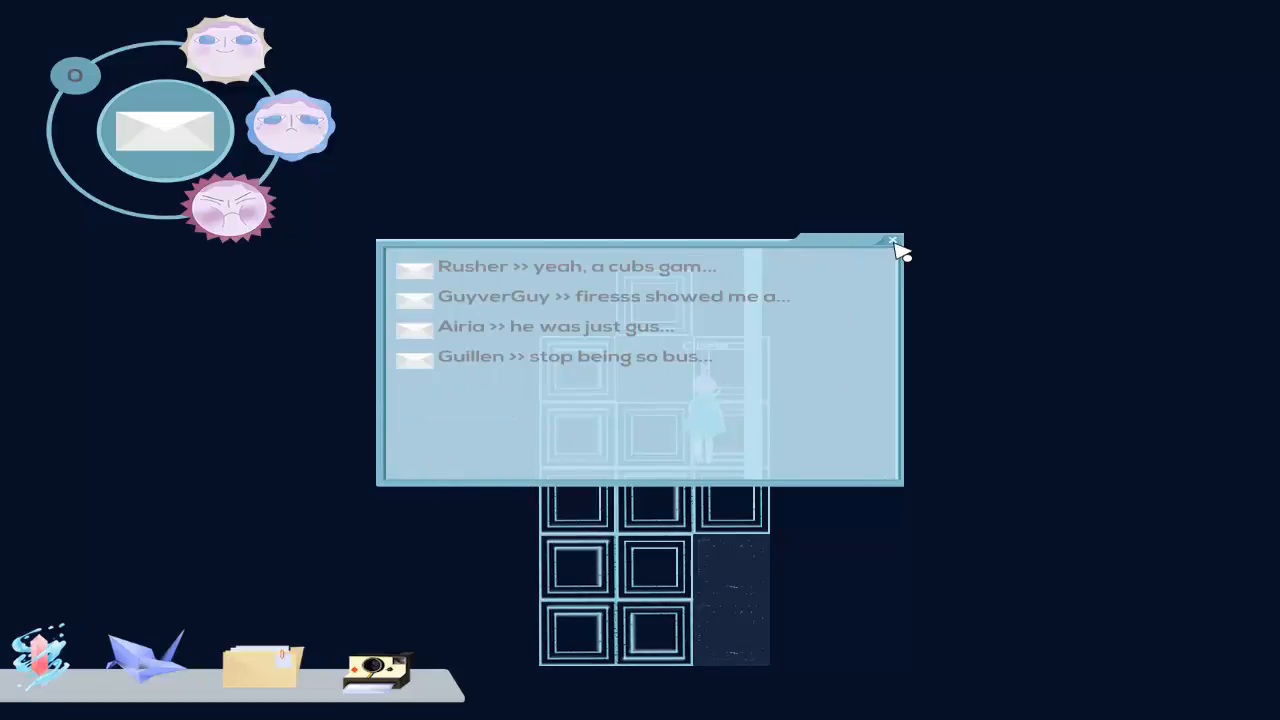
click(888, 242)
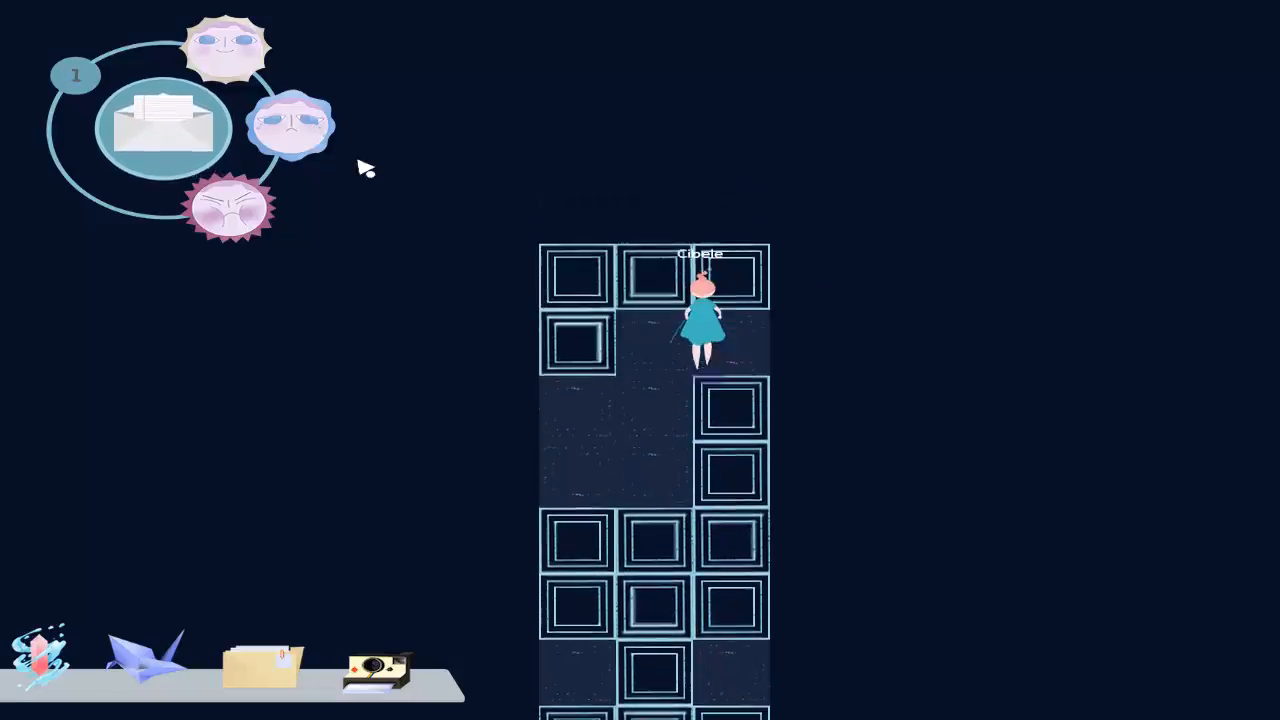
Answer Rusher's new Cubs sweatshirt question with the 'sometimes haha' reply from the forum messages.
click(164, 124)
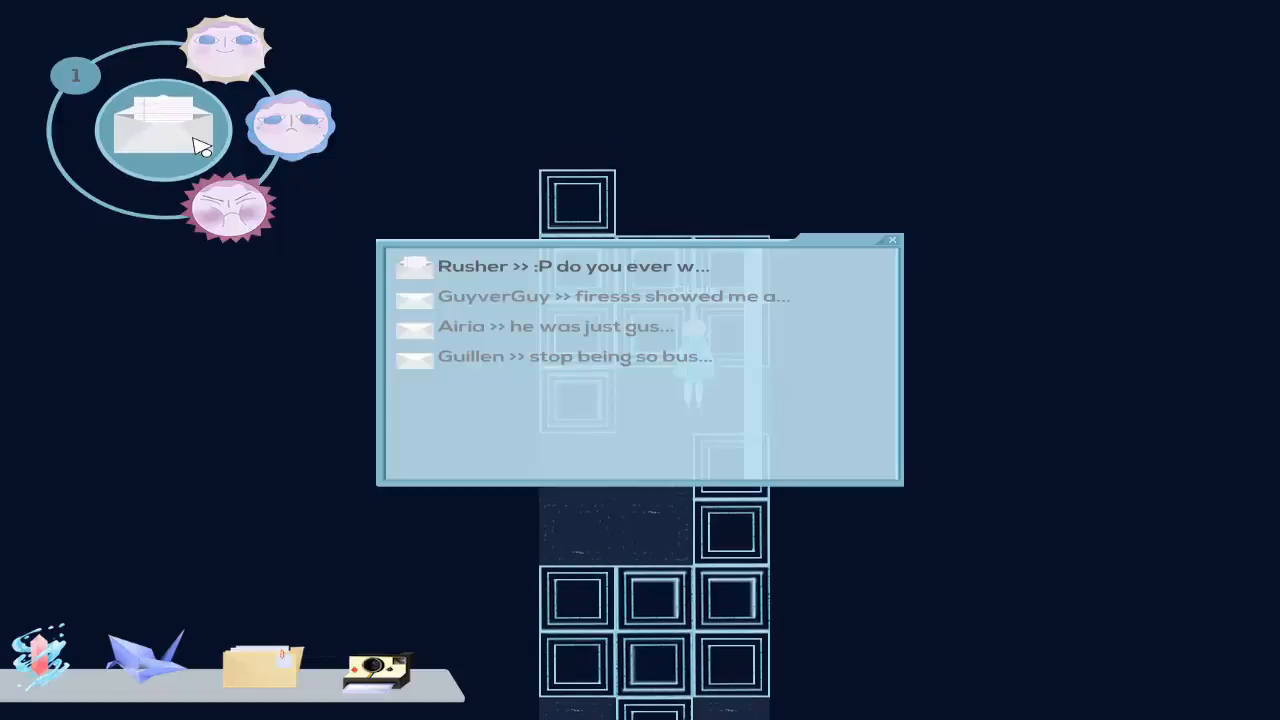
click(572, 264)
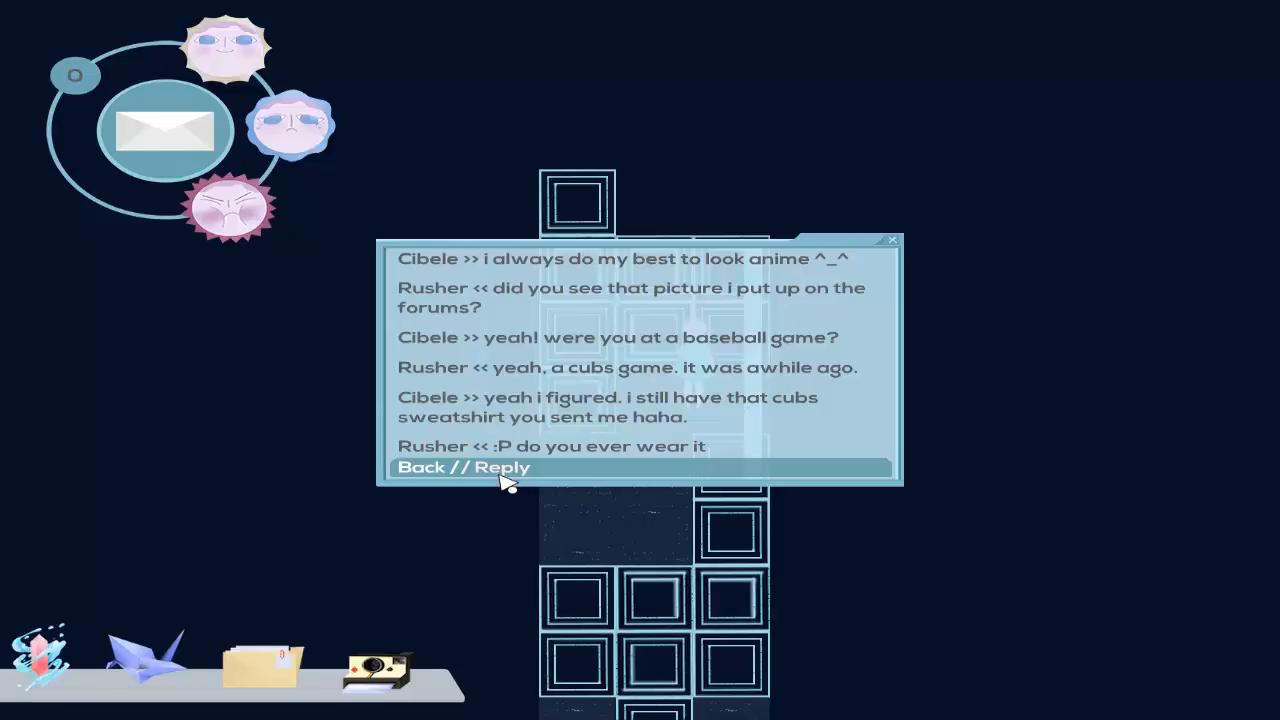
click(504, 468)
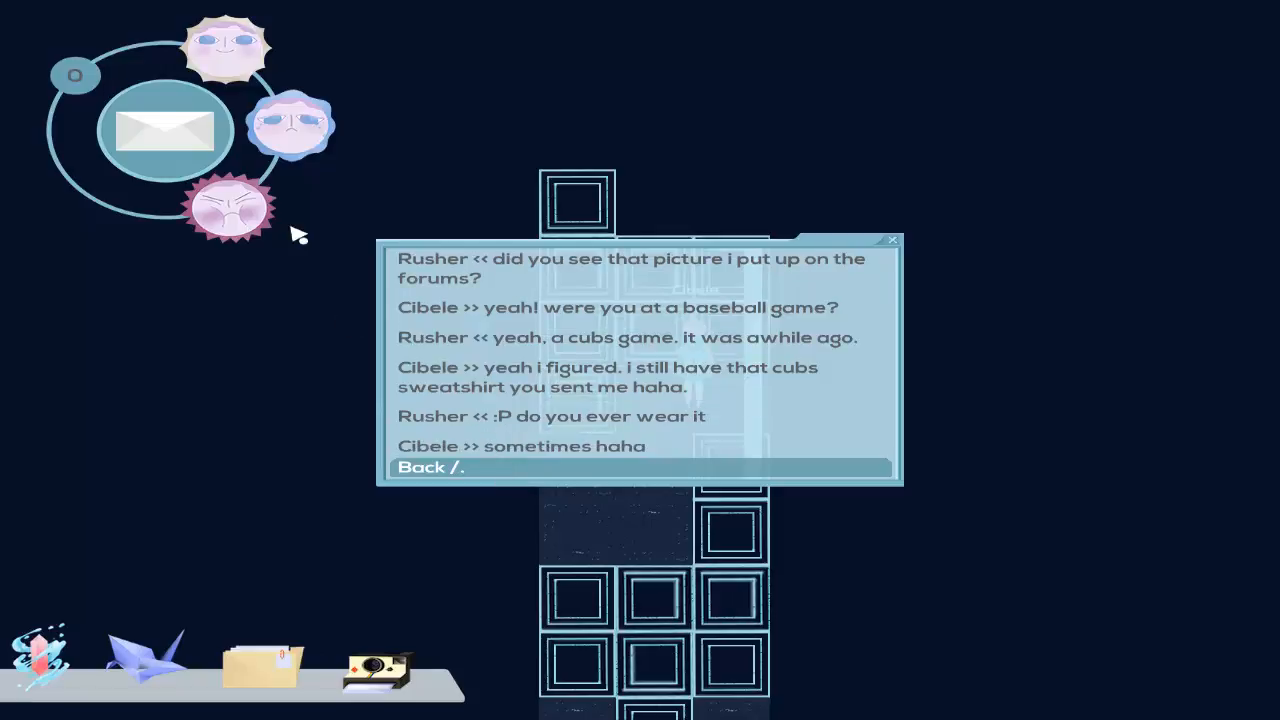
click(430, 468)
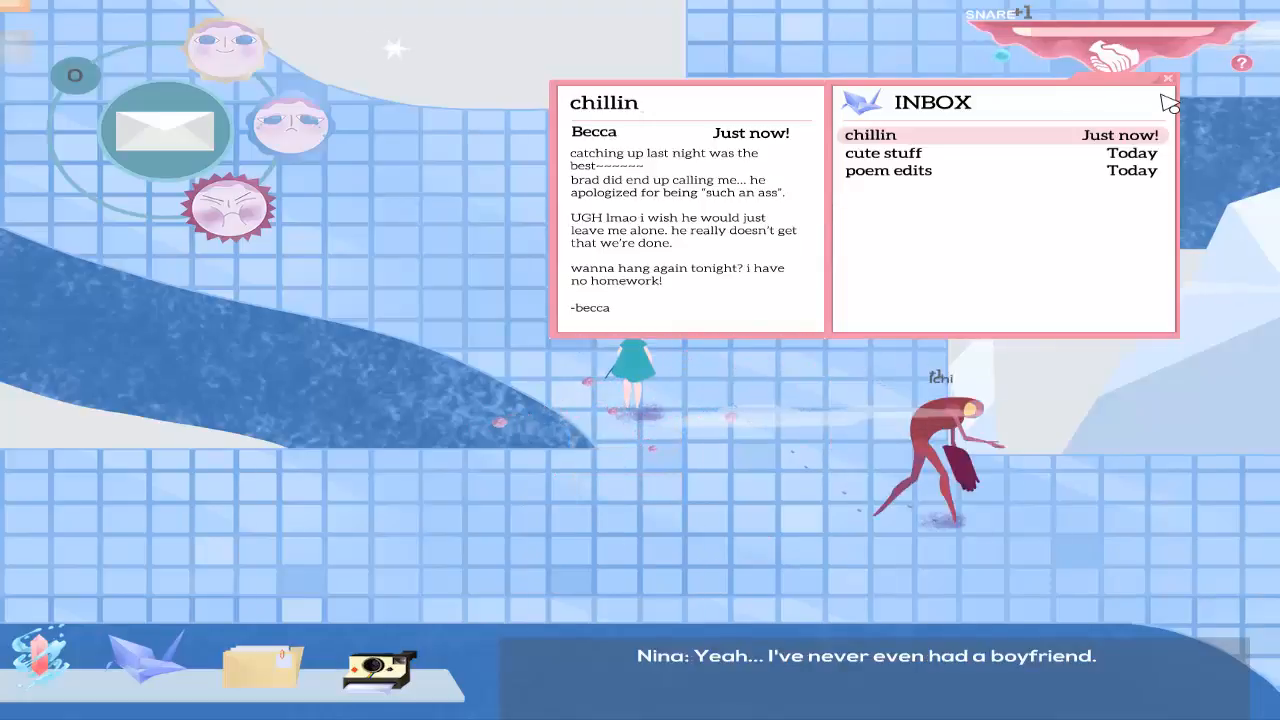
Close Becca's 'chillin' email after reading it.
click(1168, 80)
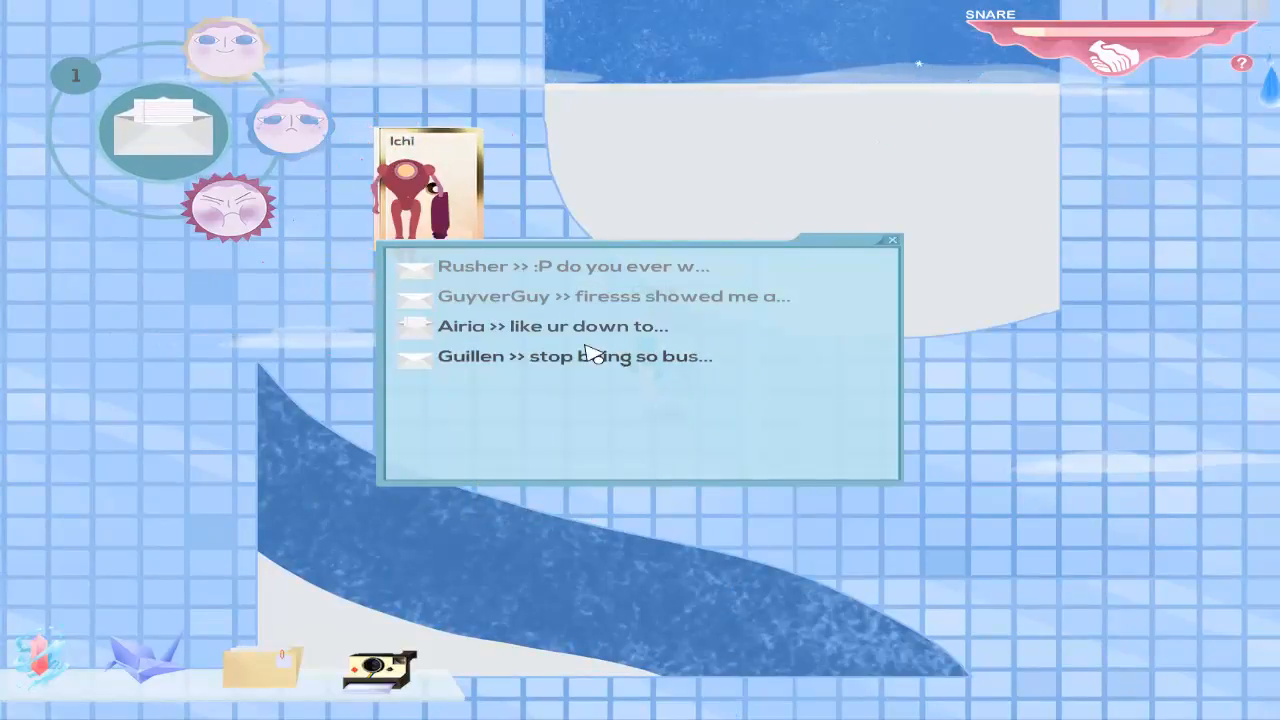
Reply to Airia's question about logging on for runs, then close the forum messages.
click(552, 324)
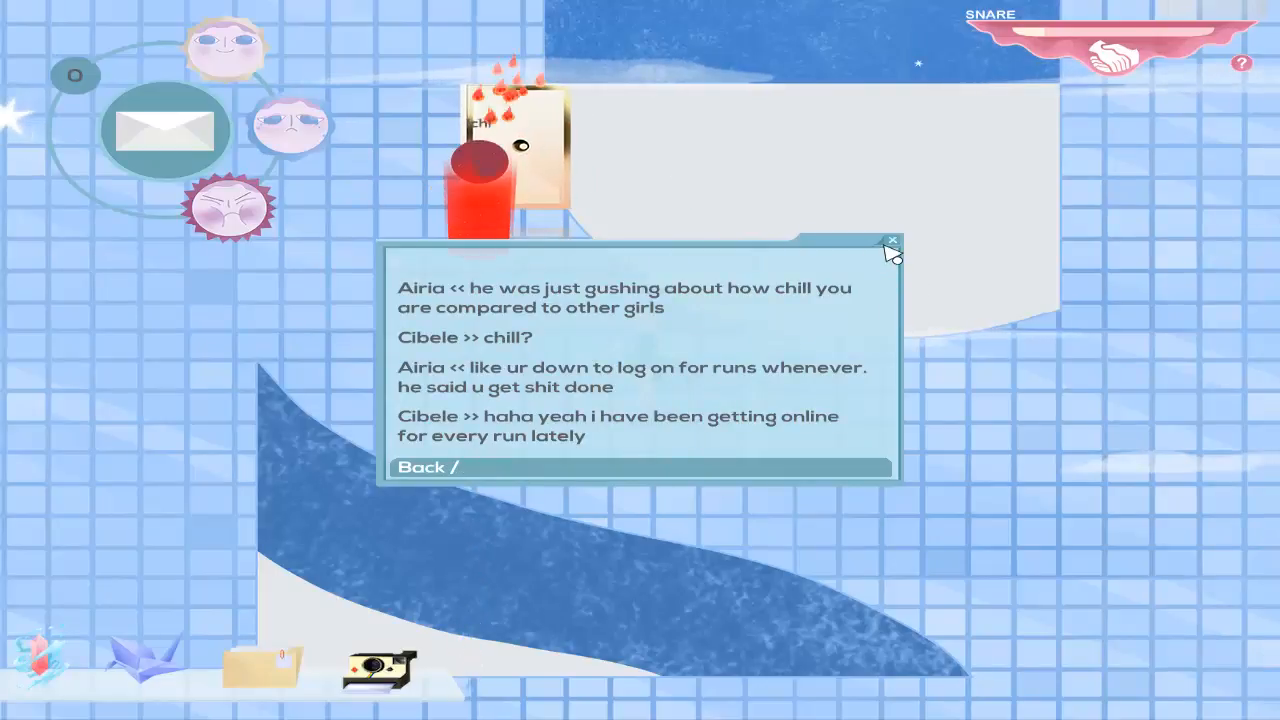
click(890, 242)
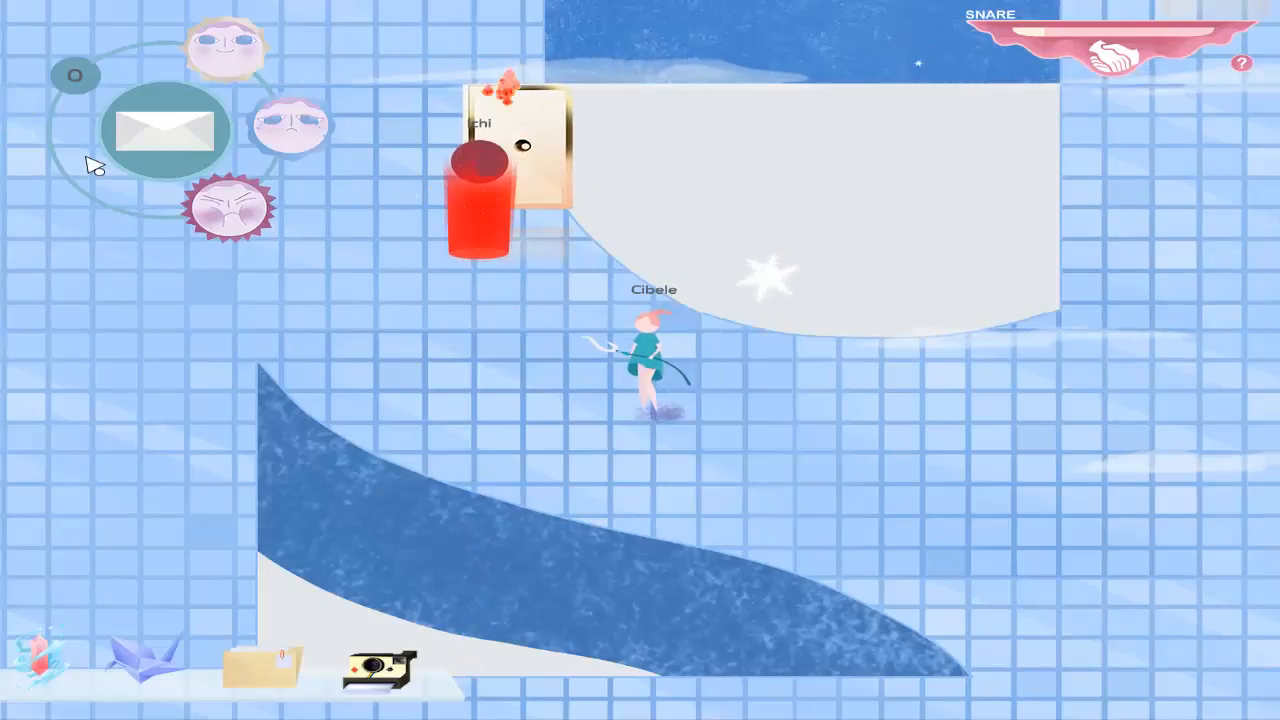